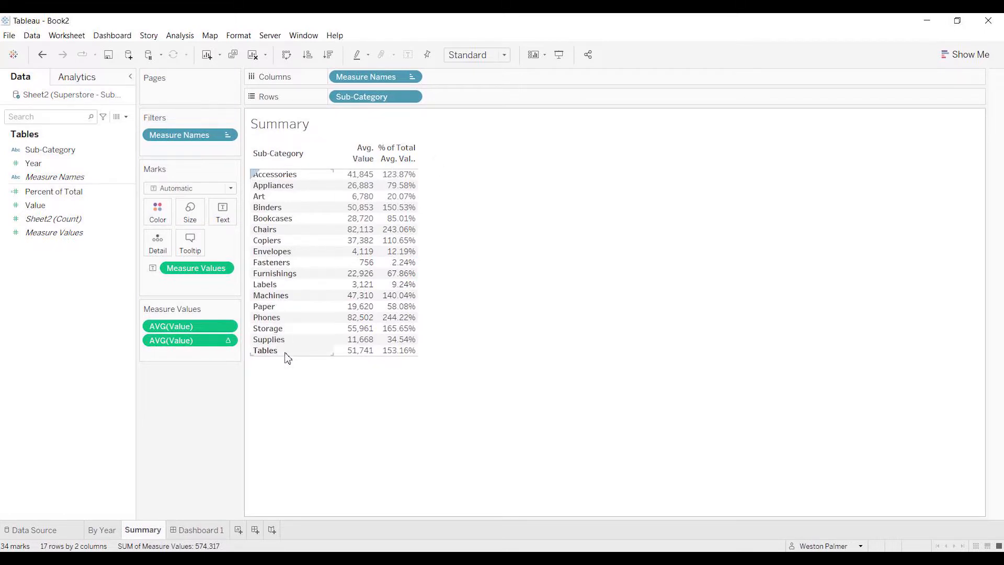
mouse_move(359, 207)
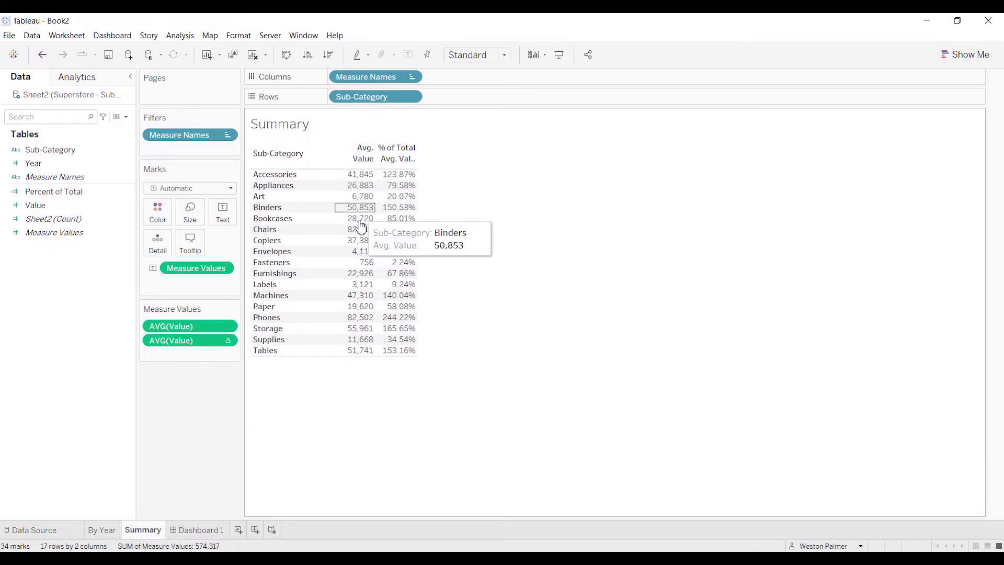
mouse_move(354, 368)
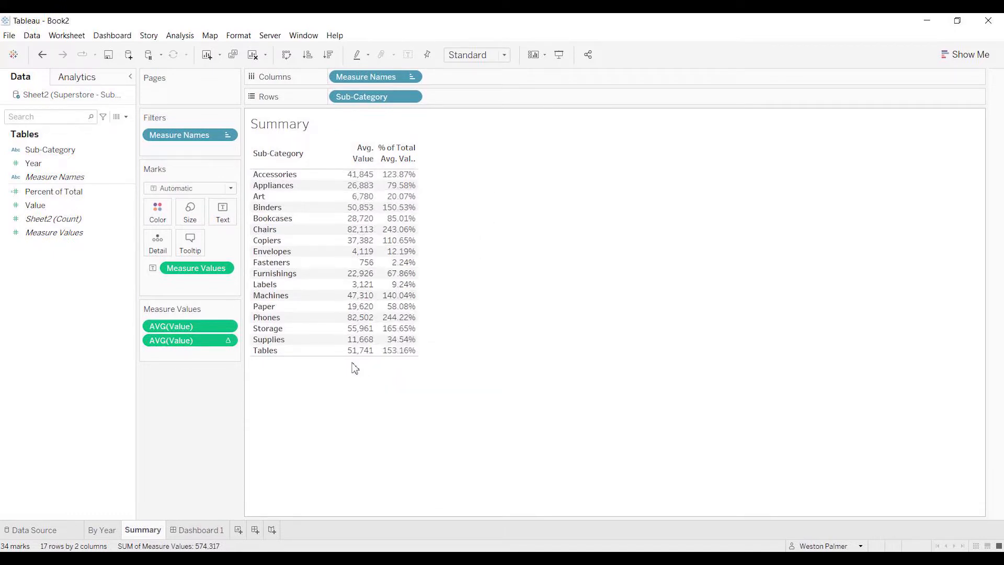
mouse_move(431, 180)
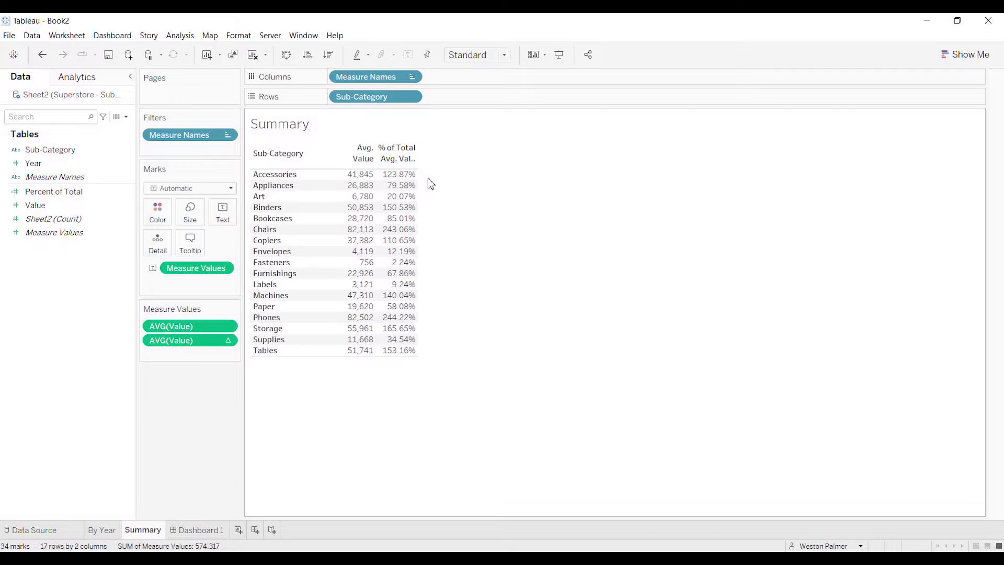
mouse_move(443, 363)
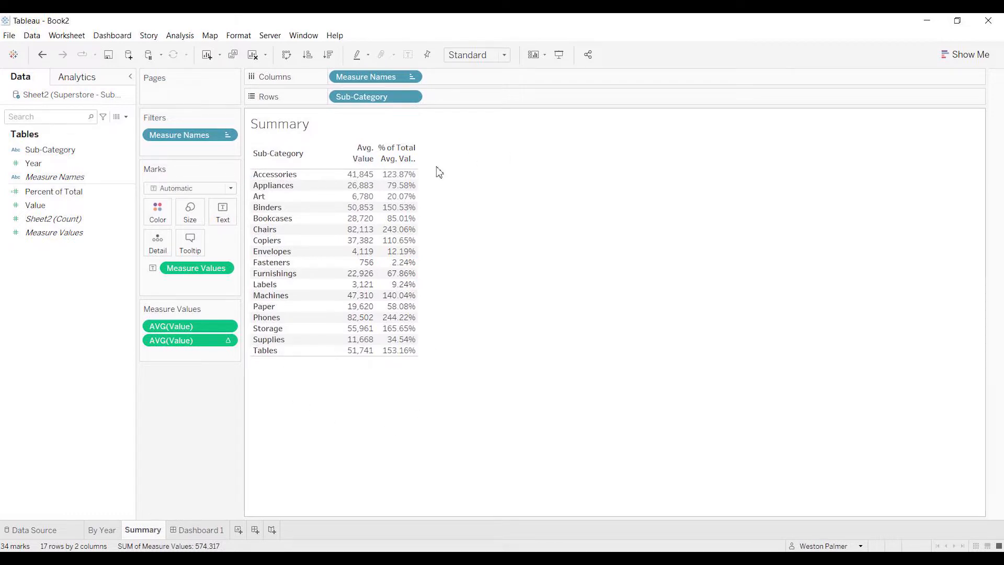
mouse_move(429, 178)
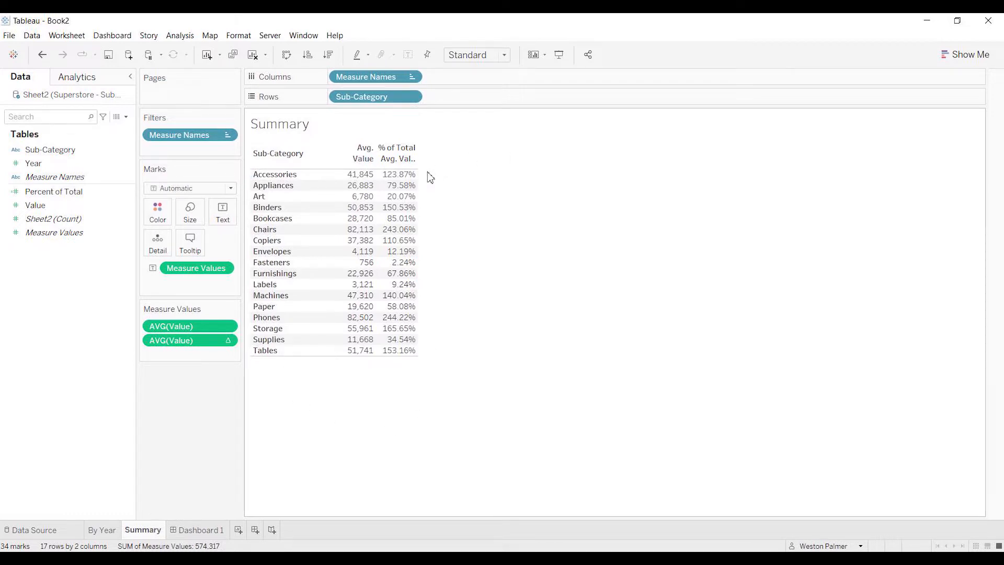
mouse_move(423, 222)
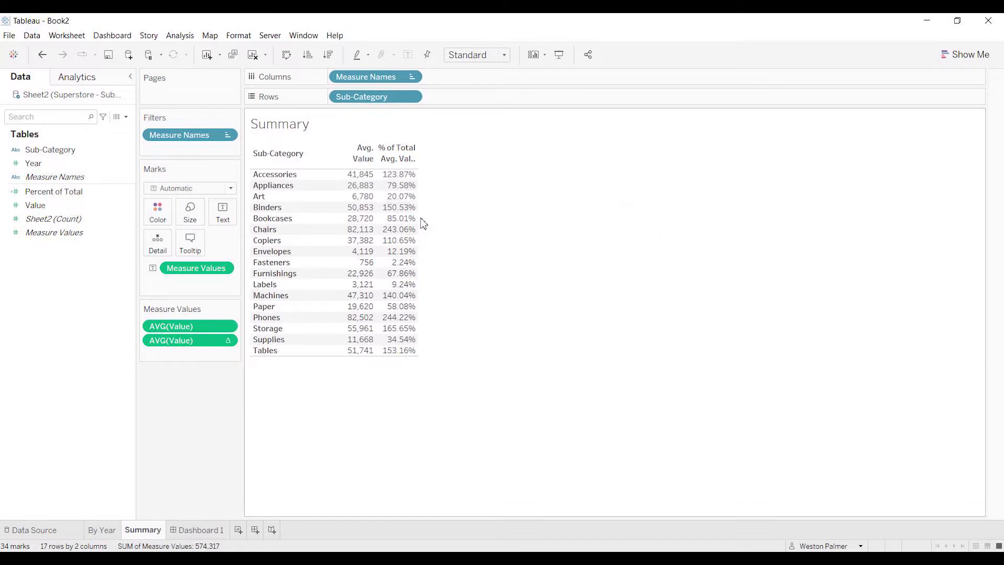
mouse_move(467, 311)
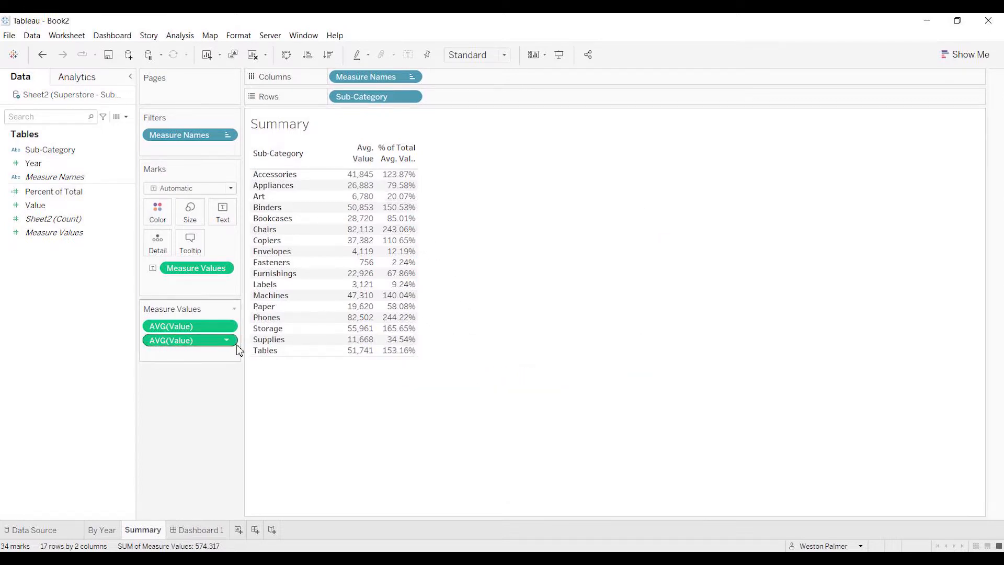
Review the percent-of-total measure options, then view the Sheet2 data source rows
click(226, 341)
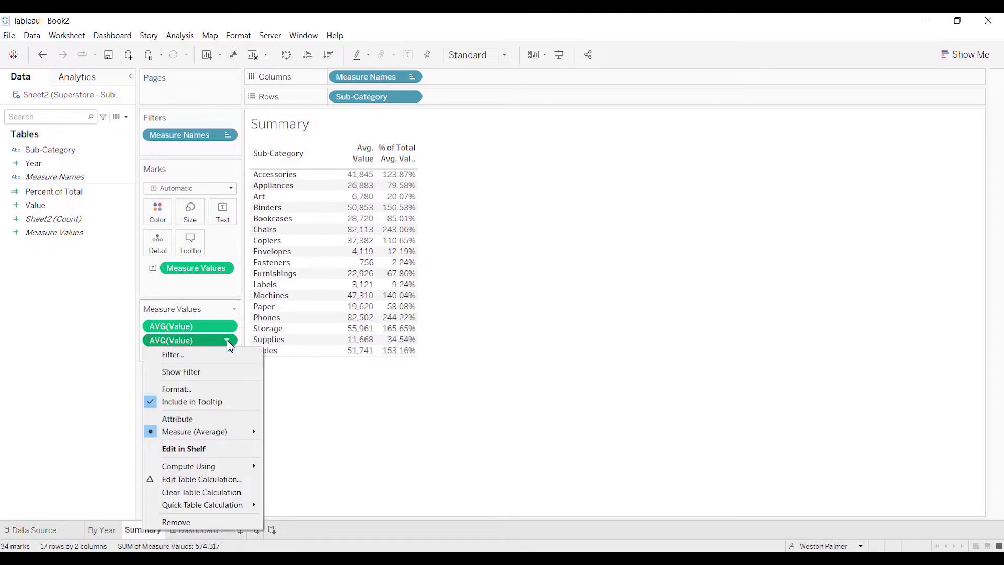
mouse_move(188, 467)
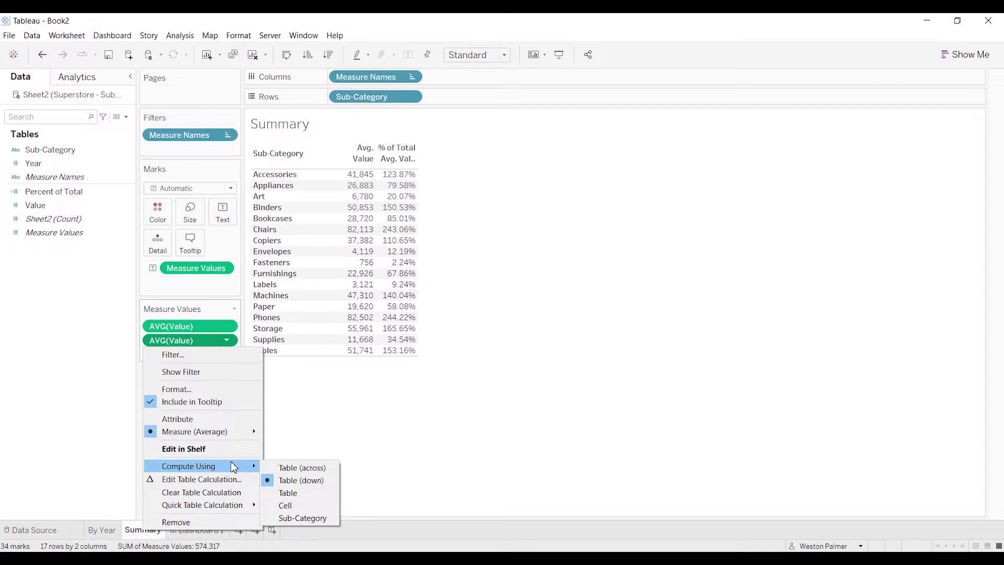
mouse_move(203, 449)
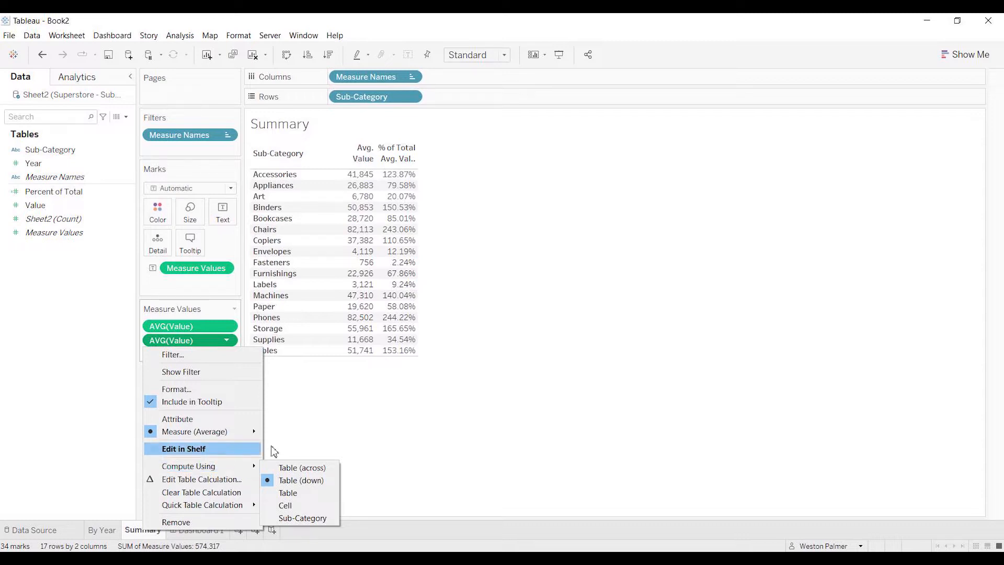
click(300, 480)
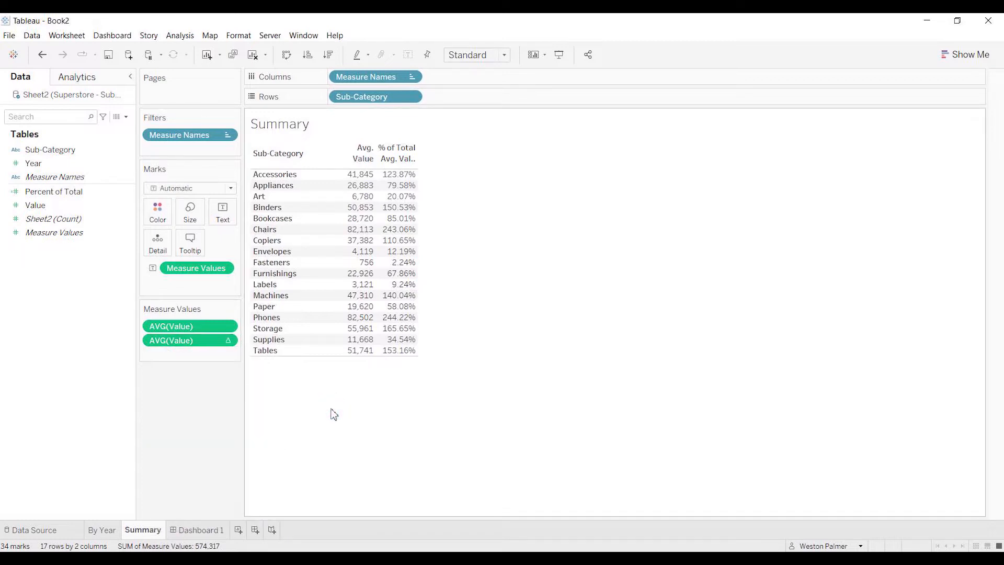
mouse_move(236, 464)
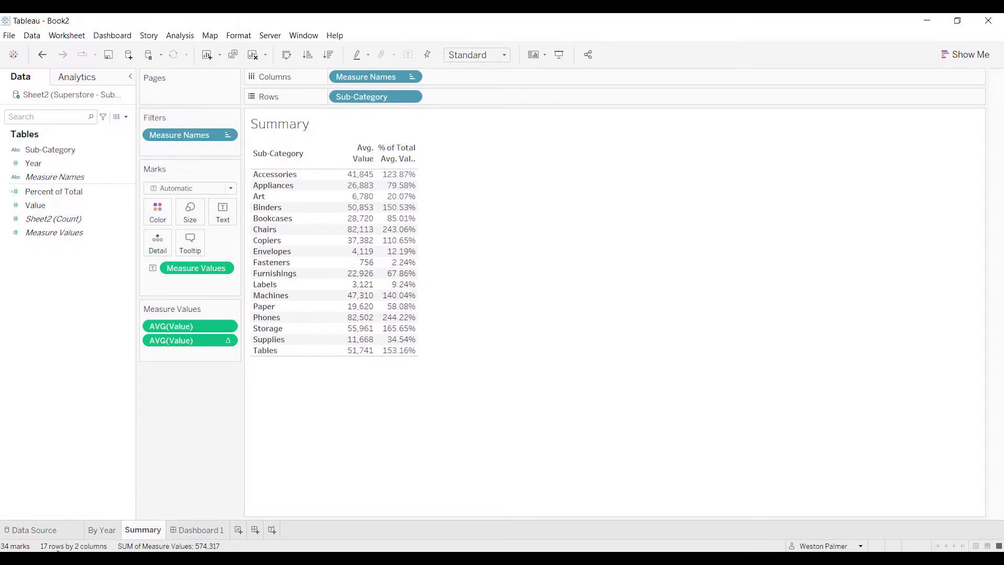
mouse_move(32, 529)
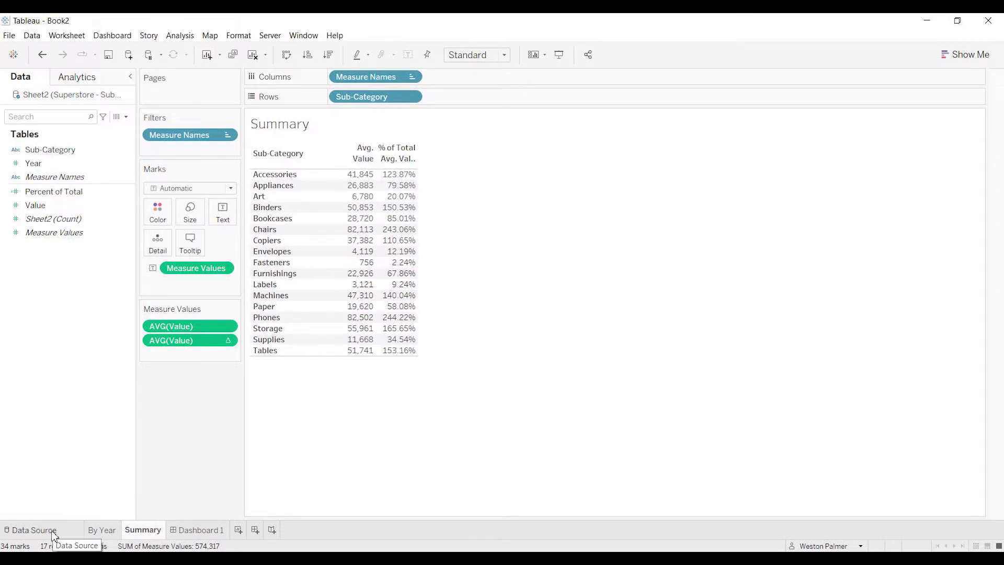
click(31, 529)
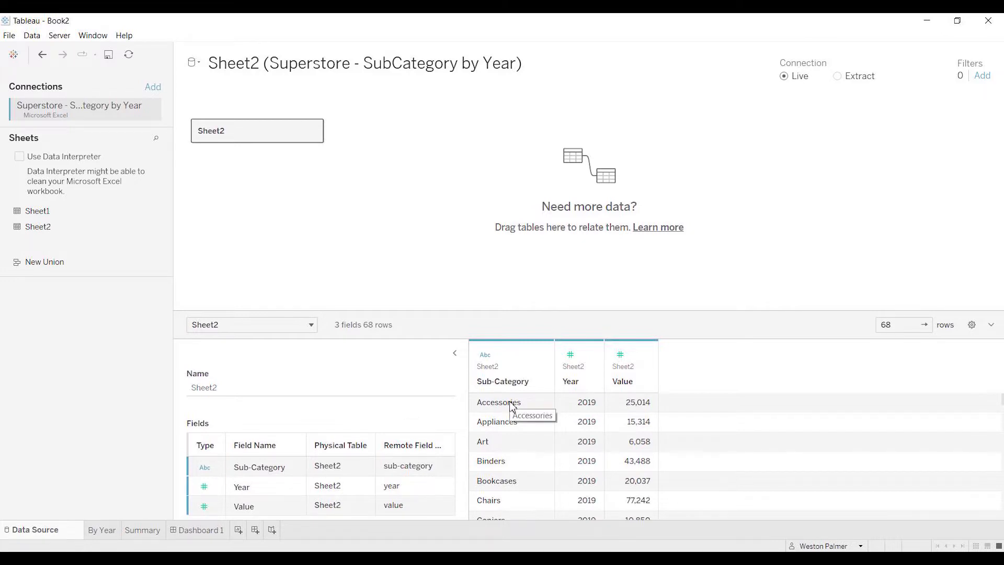
mouse_move(588, 414)
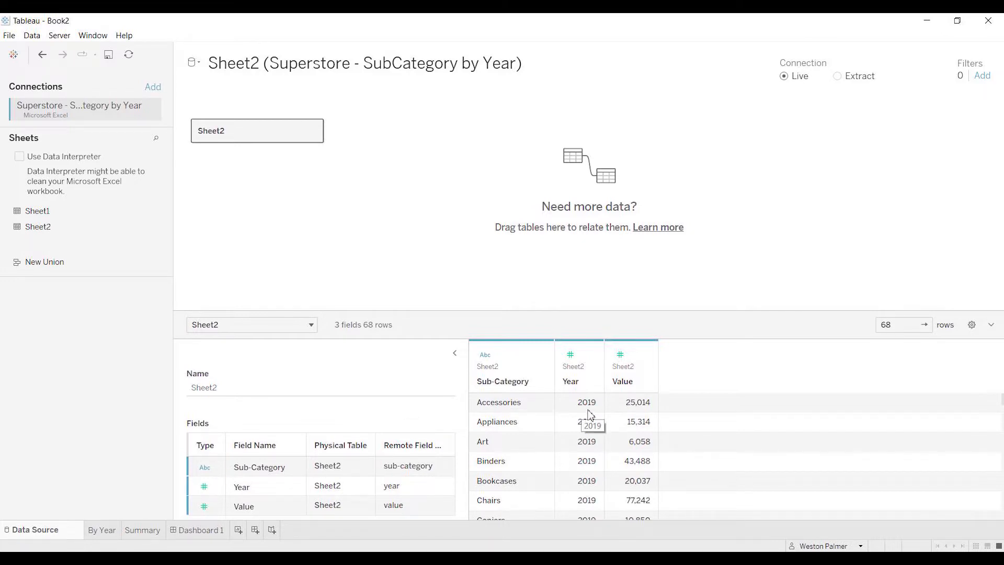
mouse_move(636, 408)
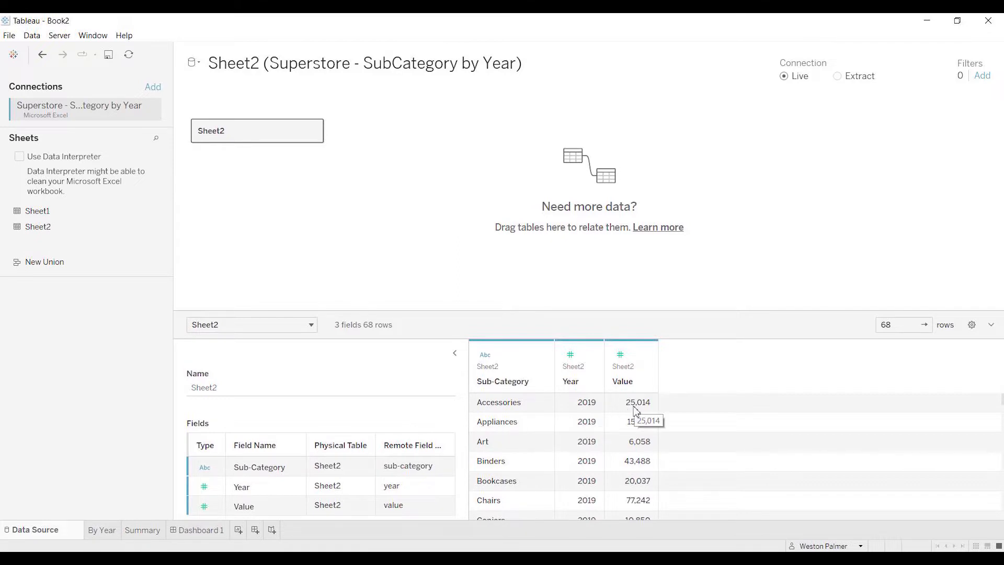
mouse_move(538, 406)
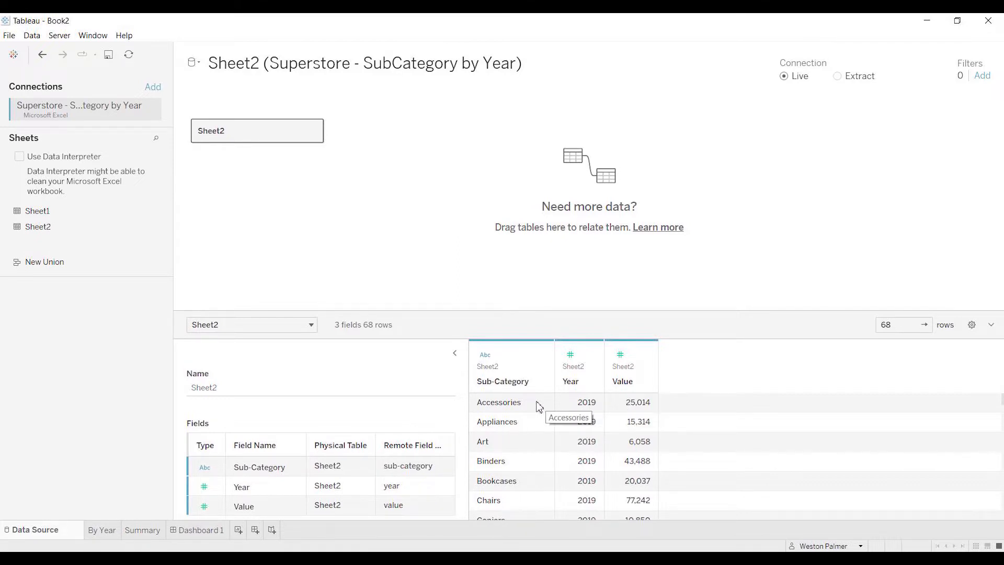
mouse_move(582, 389)
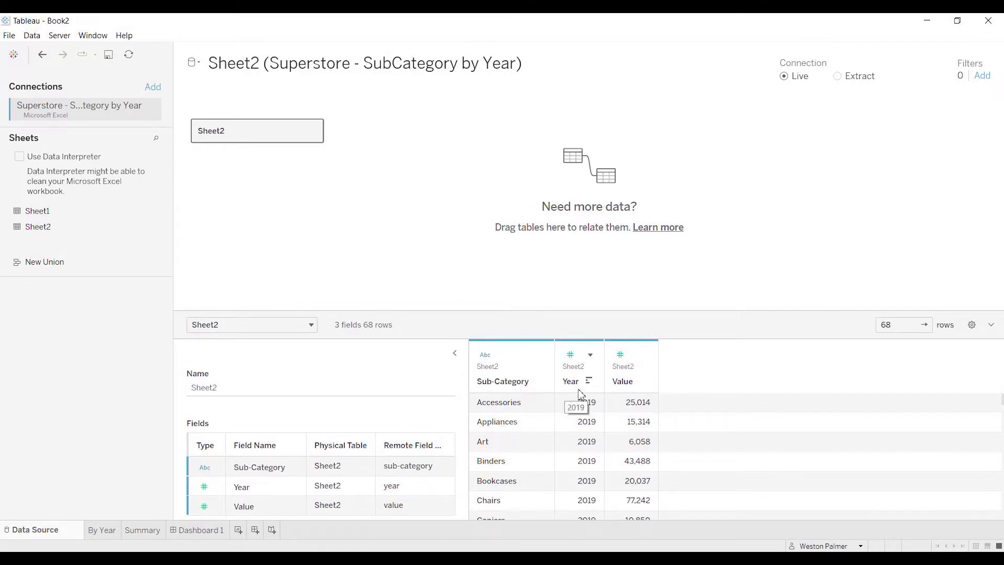
mouse_move(648, 373)
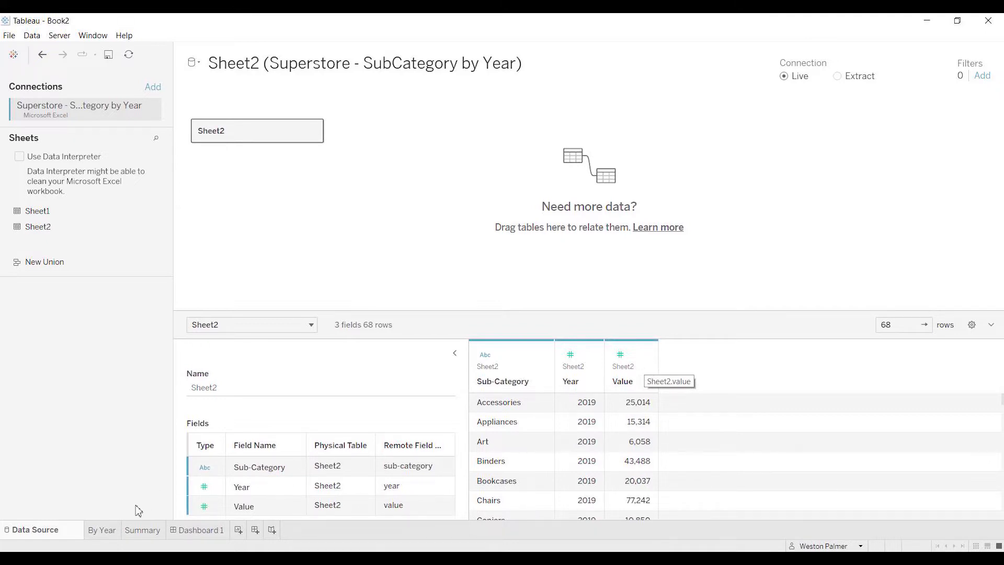
Show row grand totals on the By Year crosstab via the Analysis menu
click(103, 529)
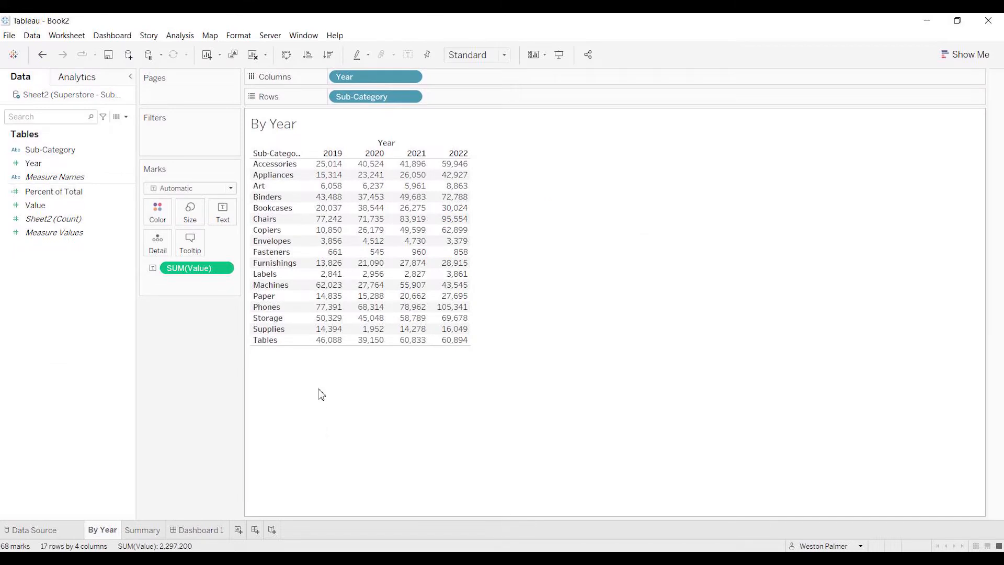
mouse_move(278, 373)
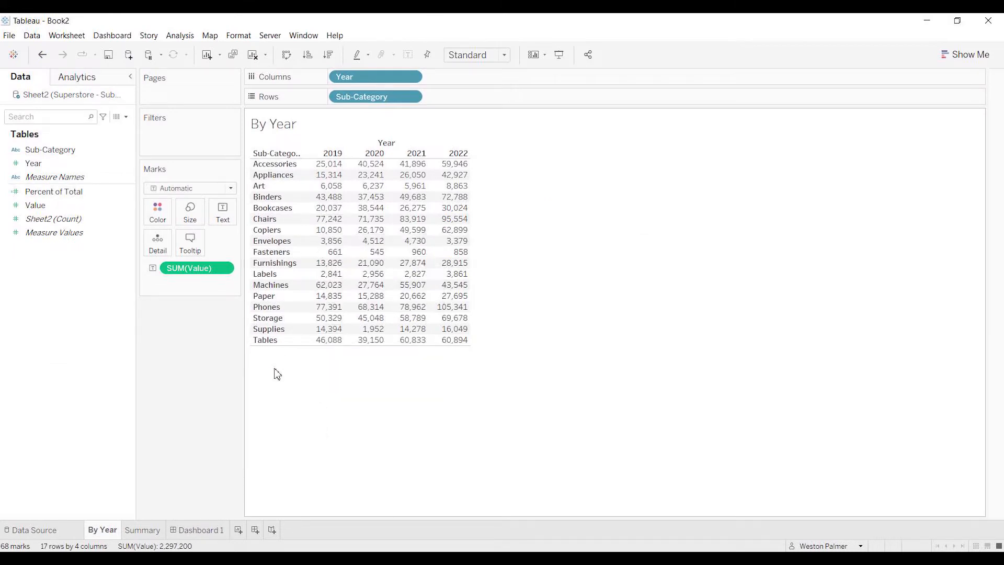
mouse_move(485, 169)
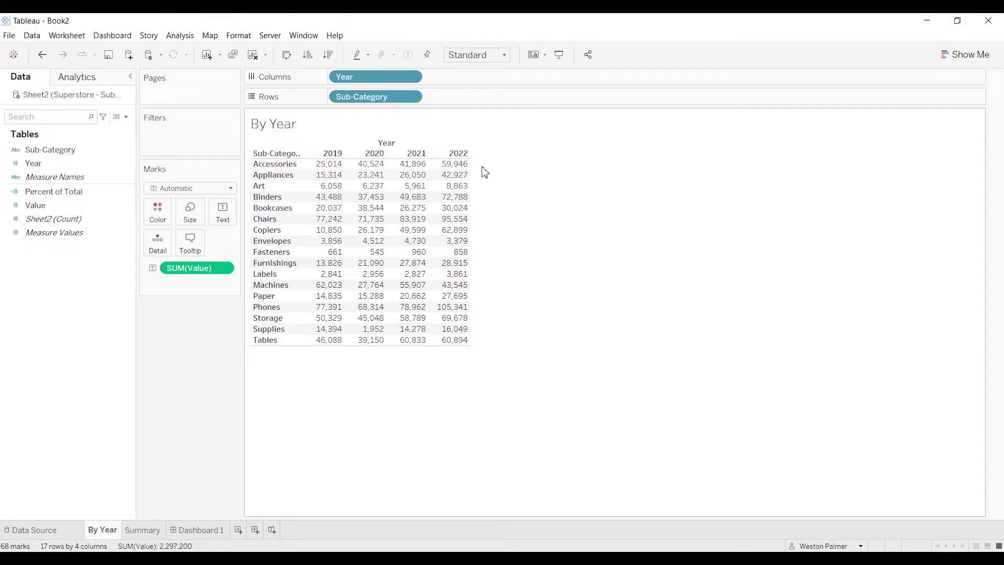
mouse_move(180, 35)
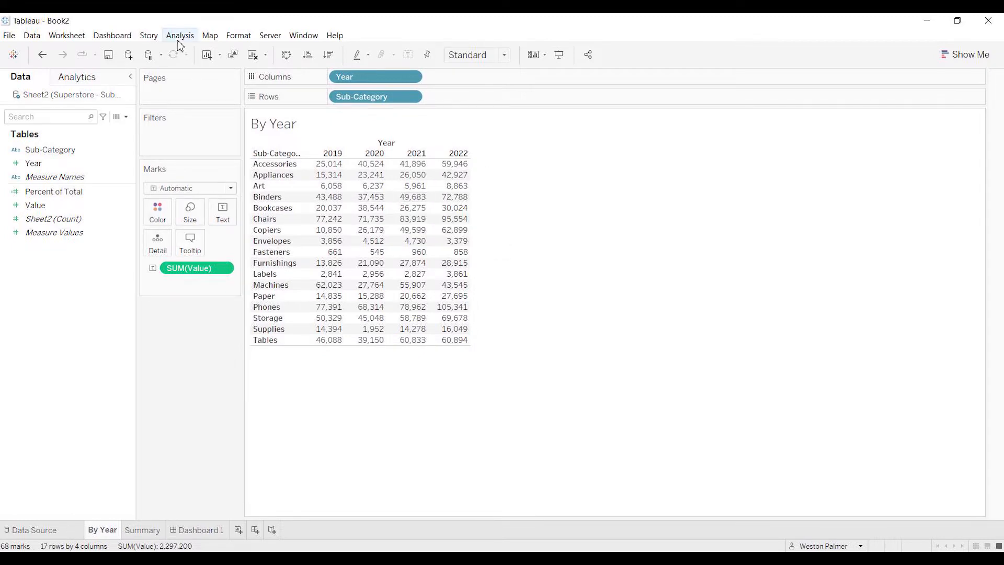
click(180, 35)
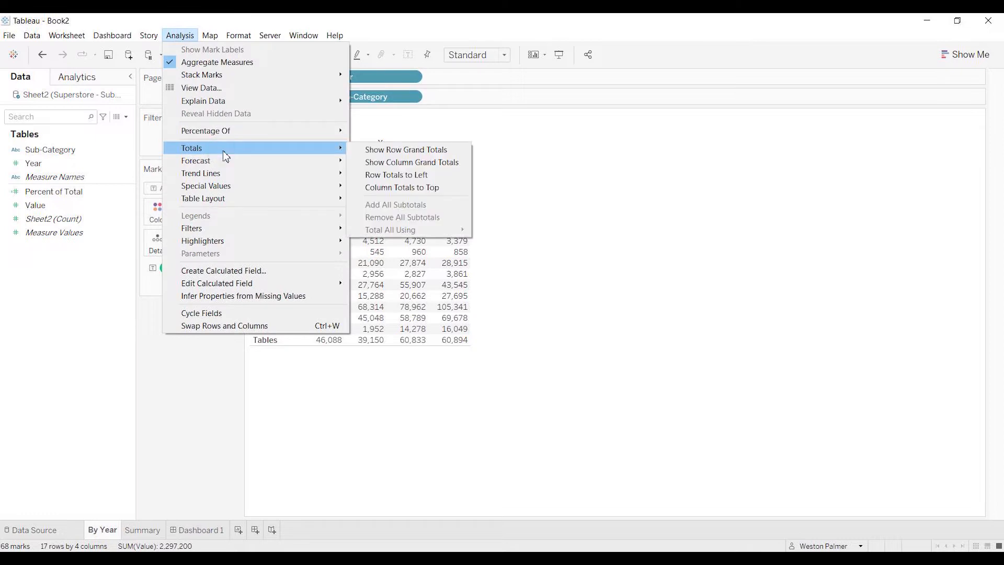
click(406, 149)
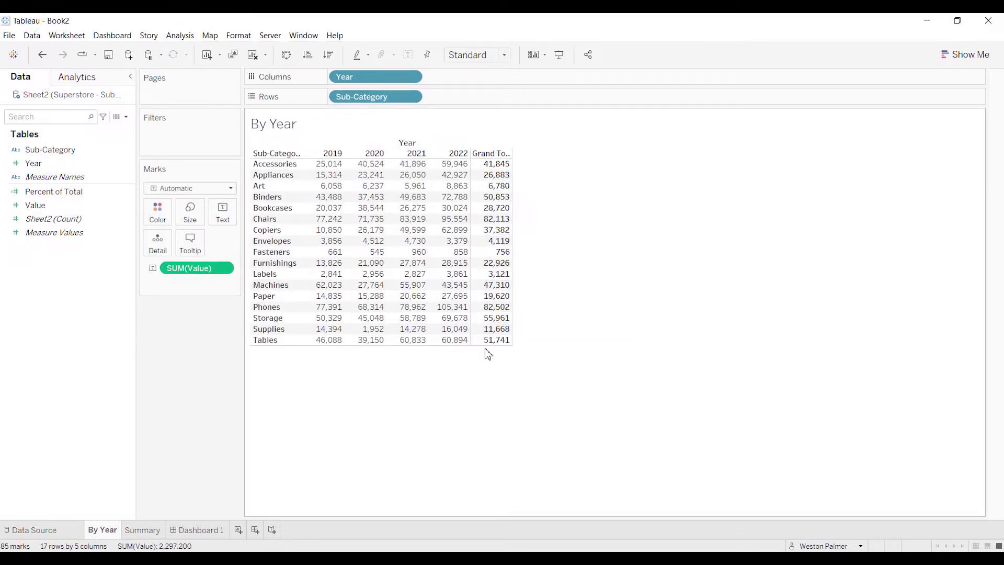
mouse_move(518, 169)
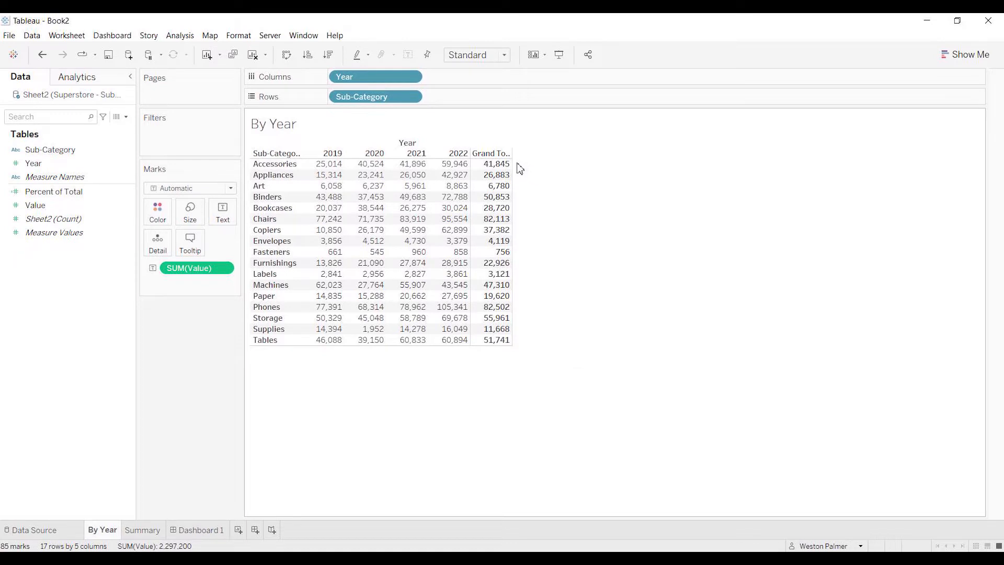
click(189, 267)
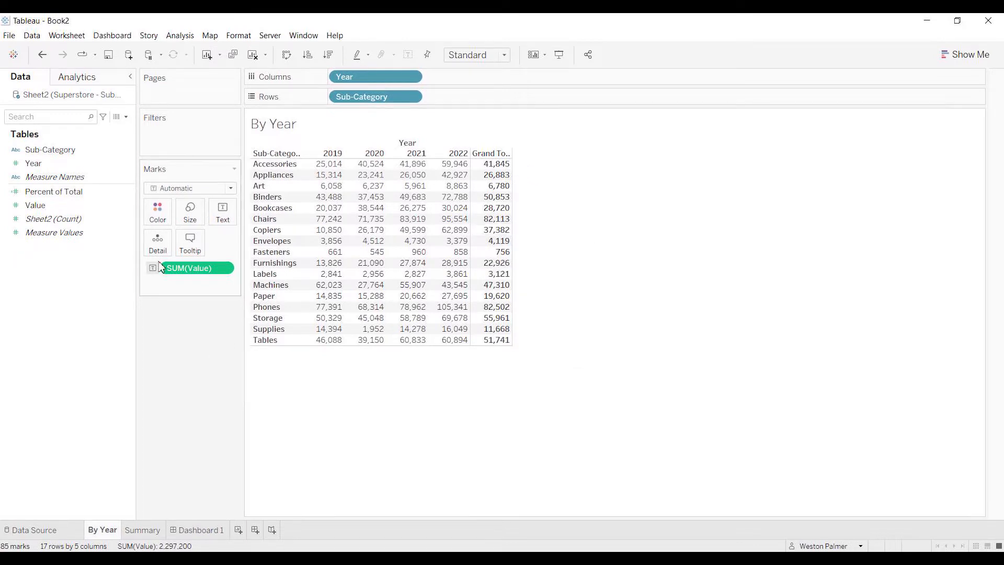
Bring up the options for the summed Value field on the By Year sheet
right_click(188, 268)
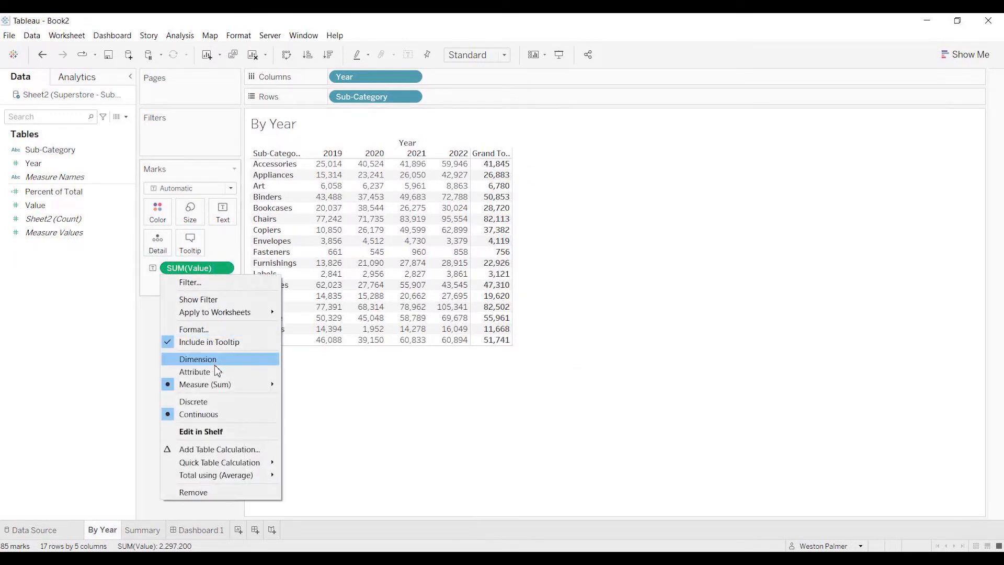
mouse_move(219, 478)
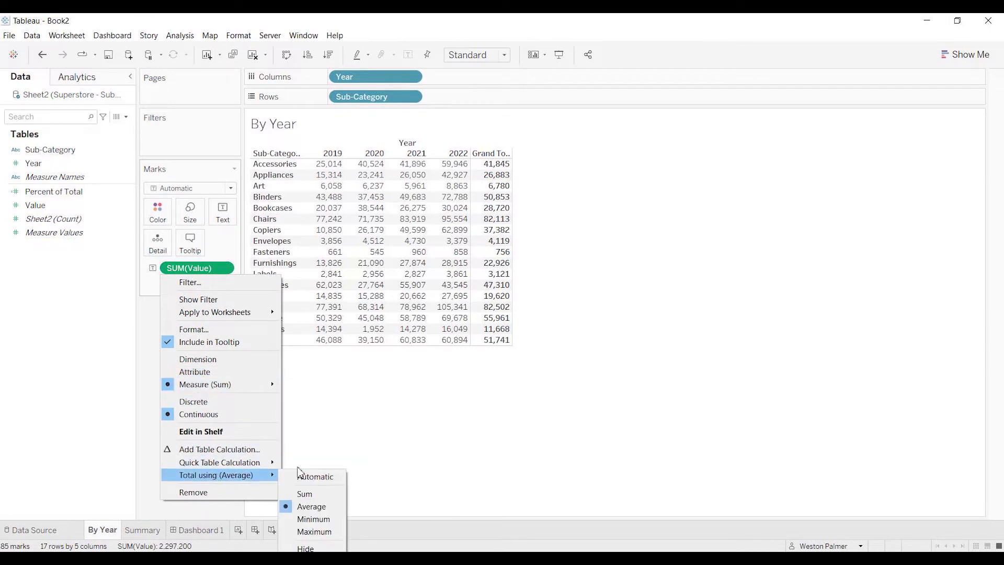
mouse_move(311, 506)
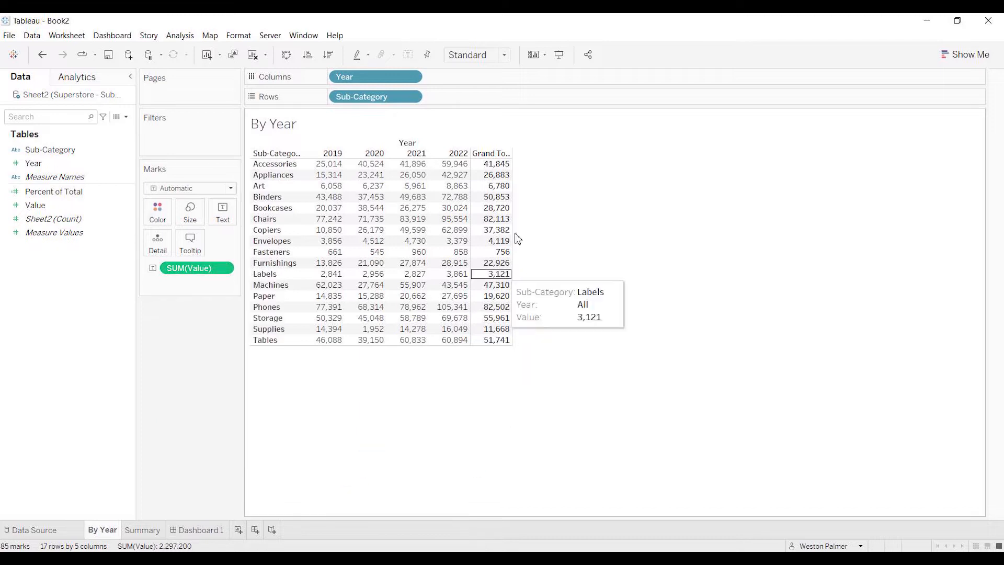
mouse_move(520, 176)
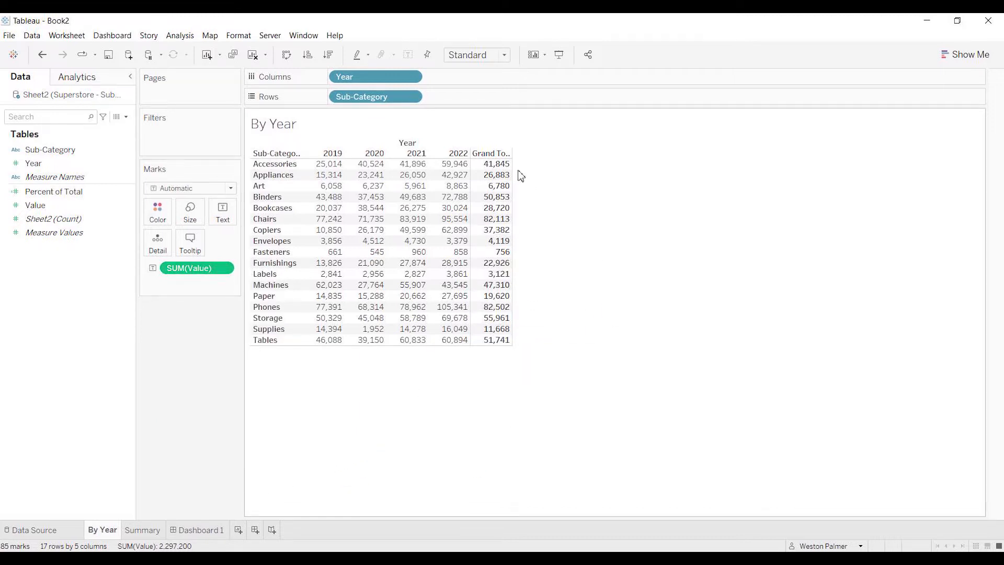
mouse_move(516, 247)
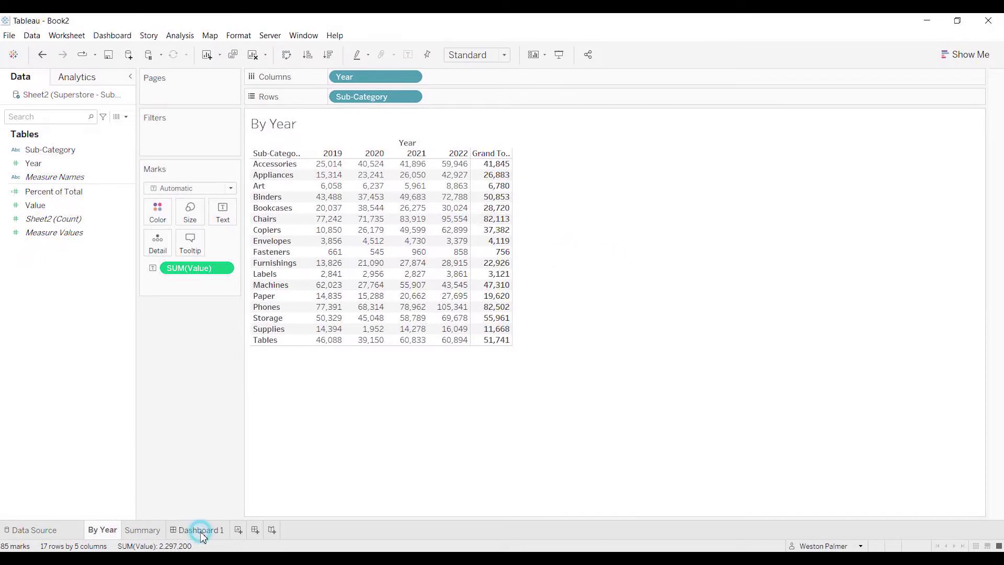
Review Dashboard 1's averages against By Year totals, then return to the Summary sheet
click(202, 529)
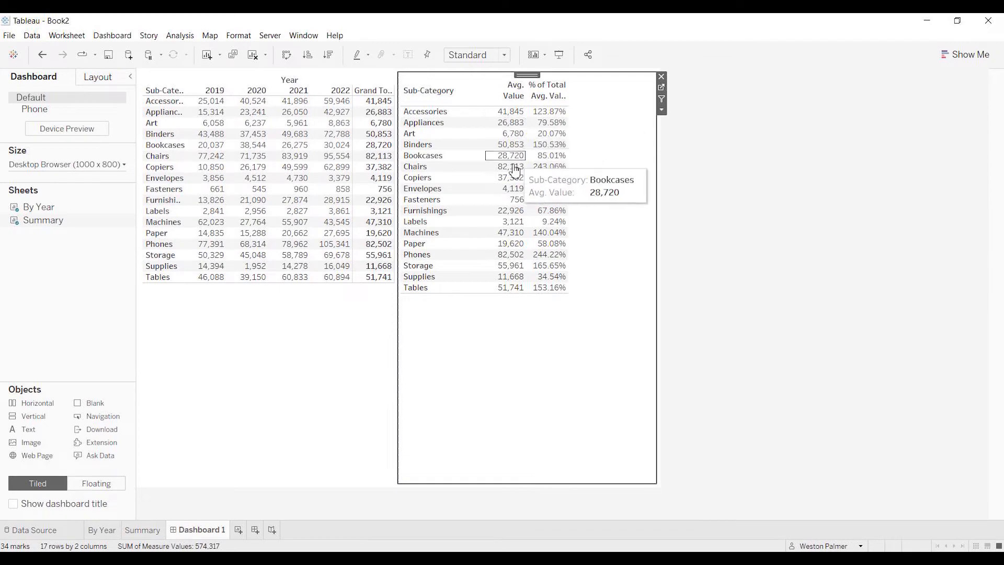
mouse_move(519, 310)
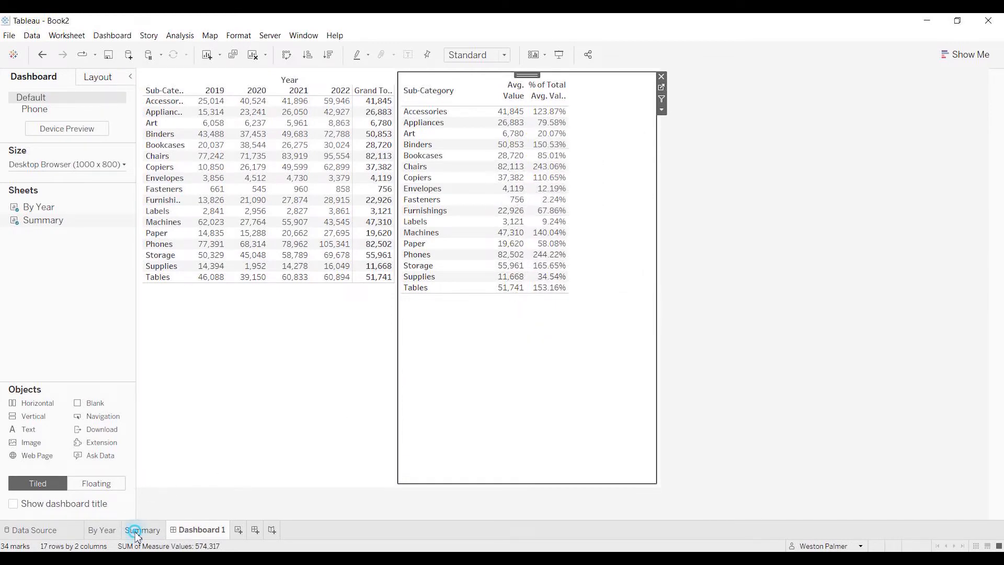
click(149, 529)
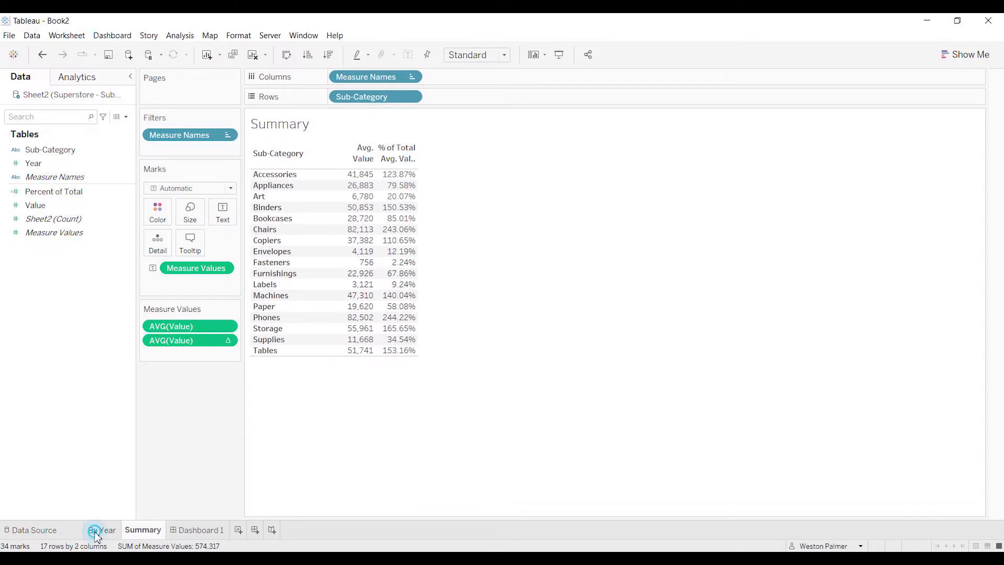
Aggregate the By Year sheet's Value measure as Average instead of Sum
click(98, 529)
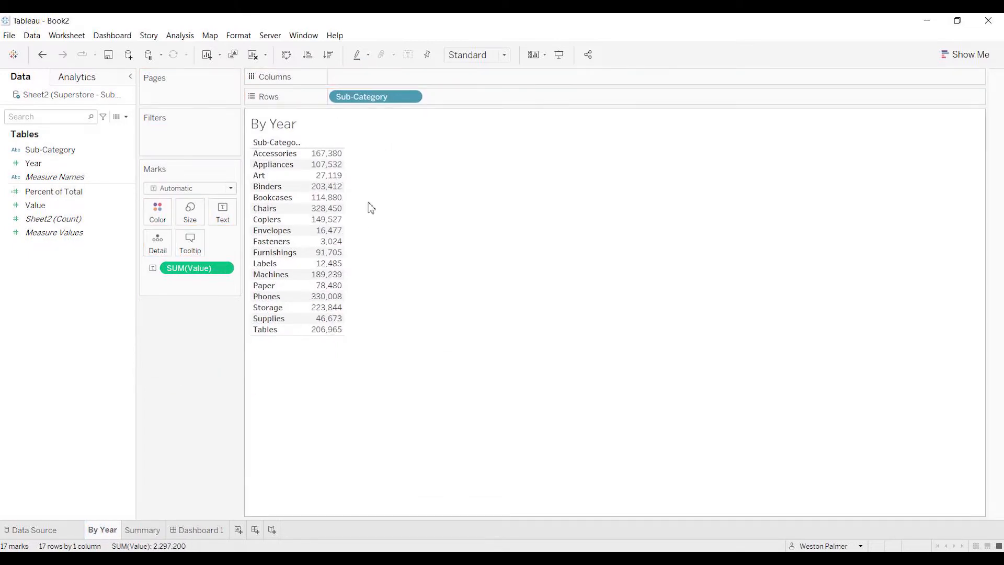
right_click(197, 267)
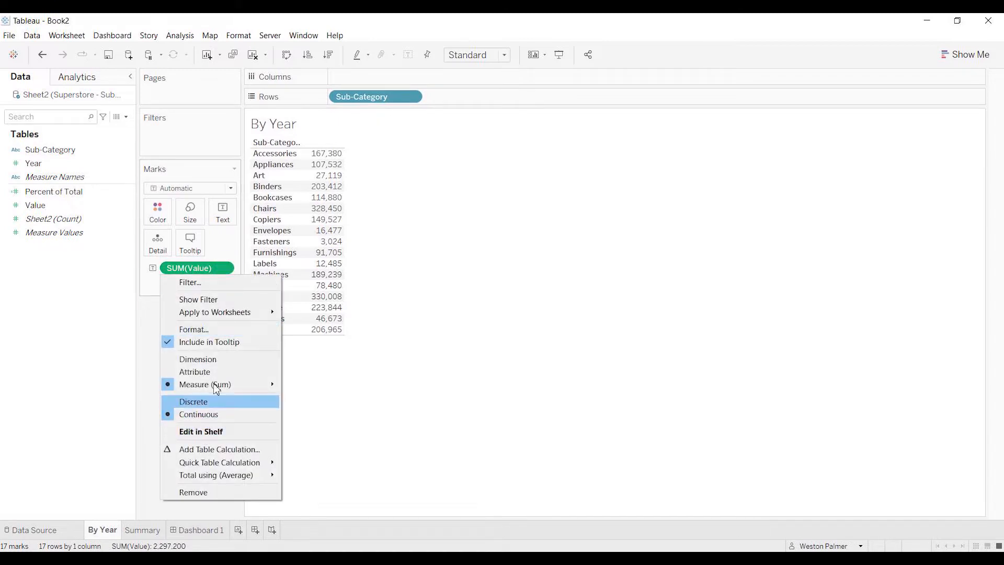
mouse_move(216, 475)
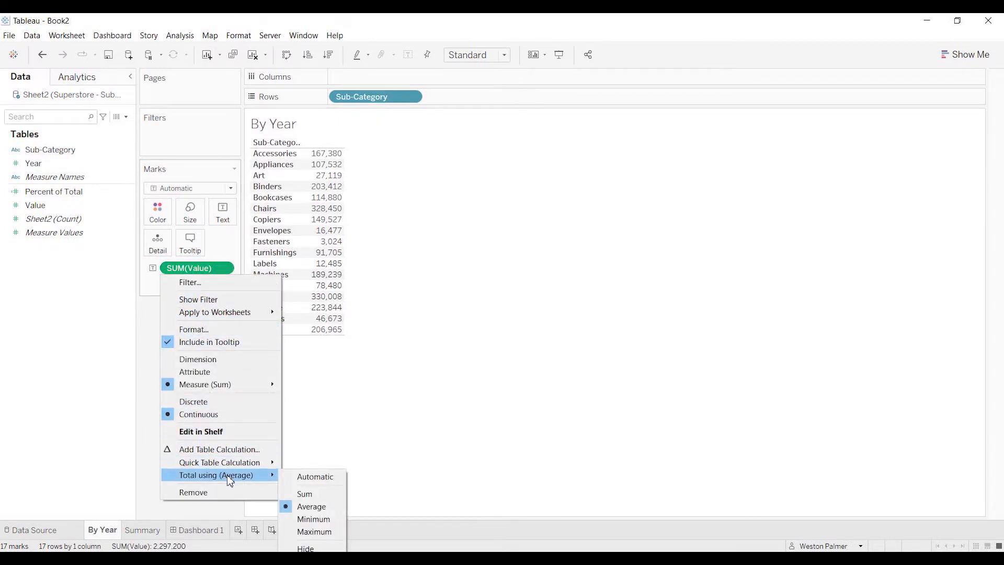
mouse_move(244, 384)
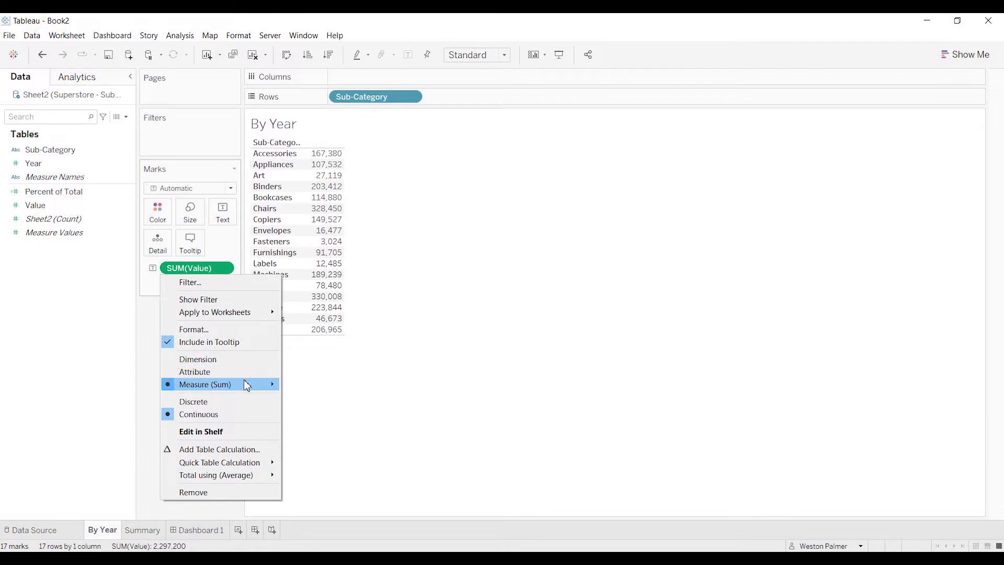
click(205, 384)
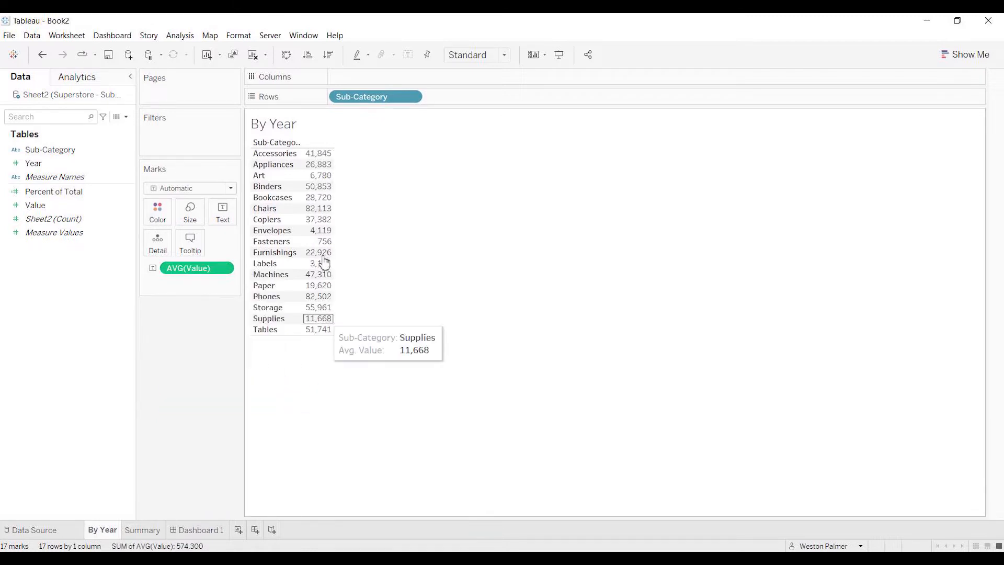
click(200, 529)
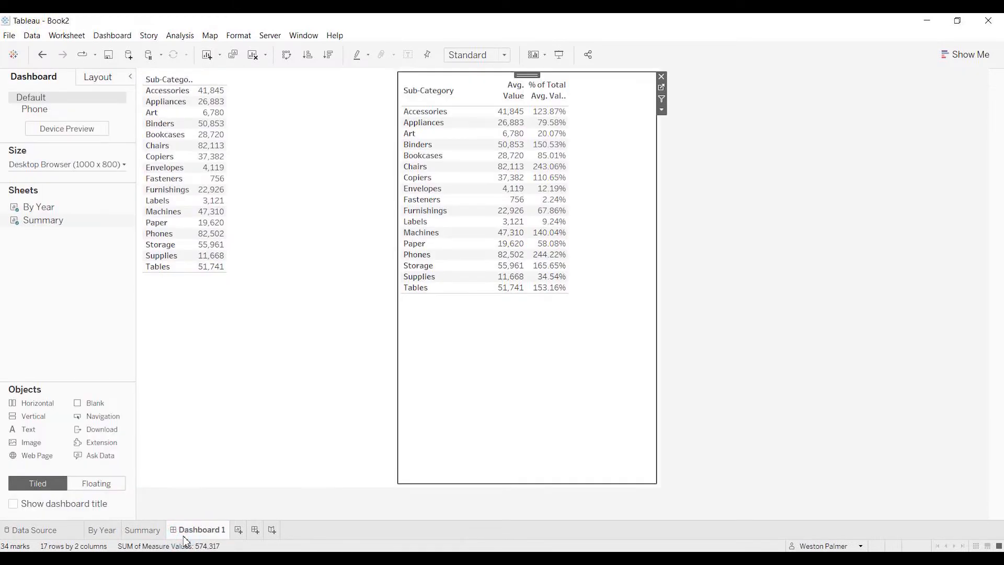
mouse_move(510, 123)
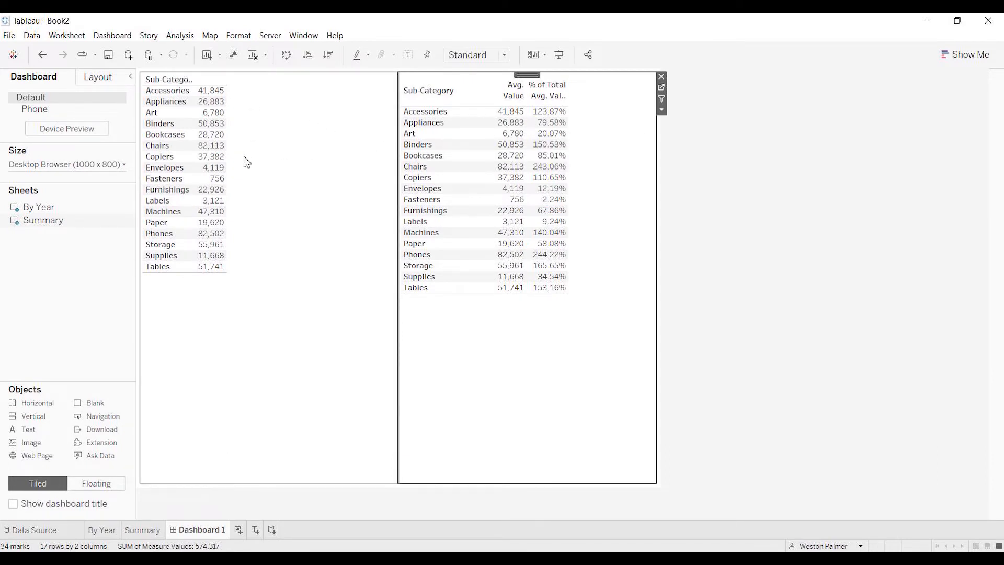
mouse_move(230, 157)
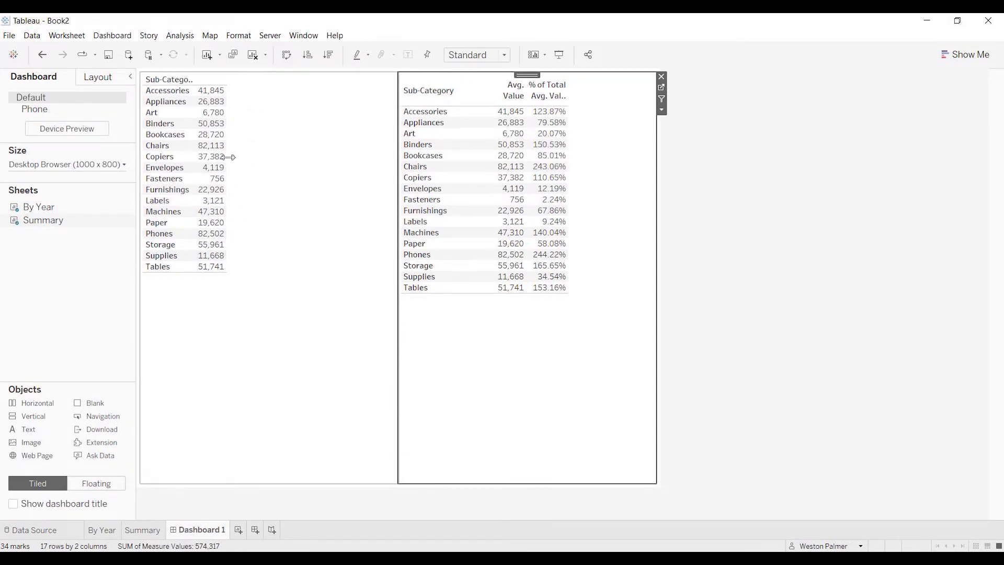
mouse_move(283, 355)
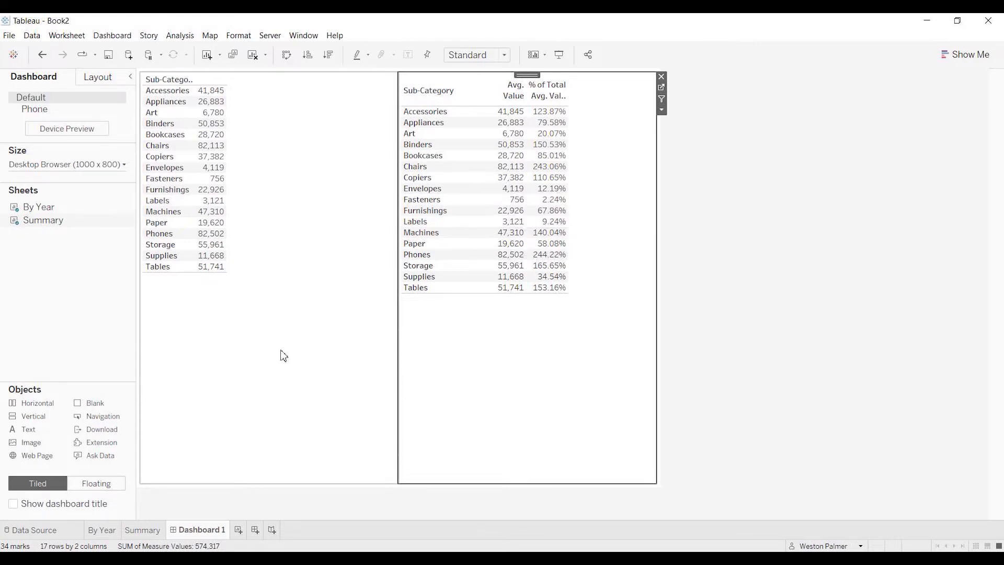
click(102, 529)
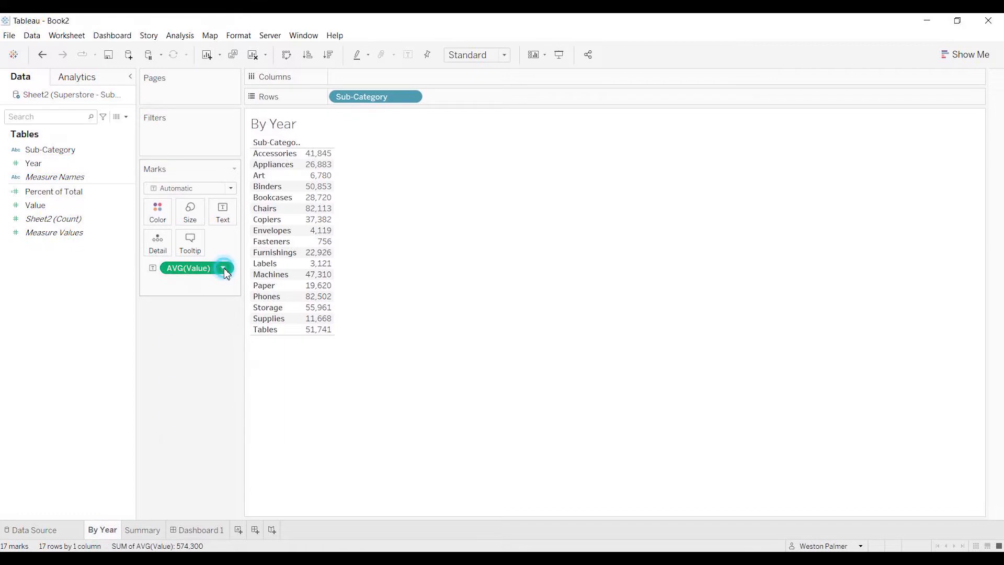
Apply a Percent of Total quick table calculation, then undo back to summed Value without grand totals
click(226, 268)
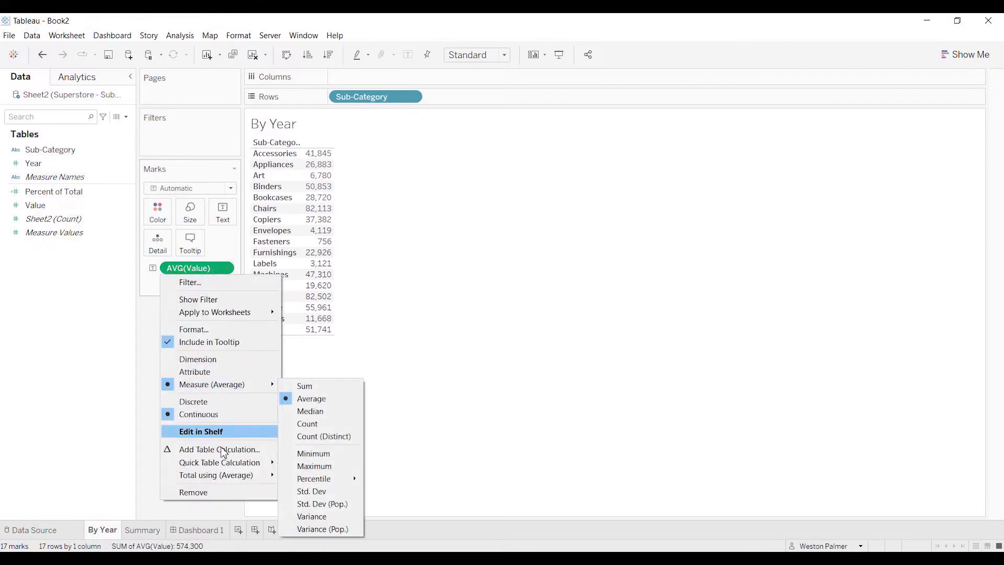
mouse_move(233, 463)
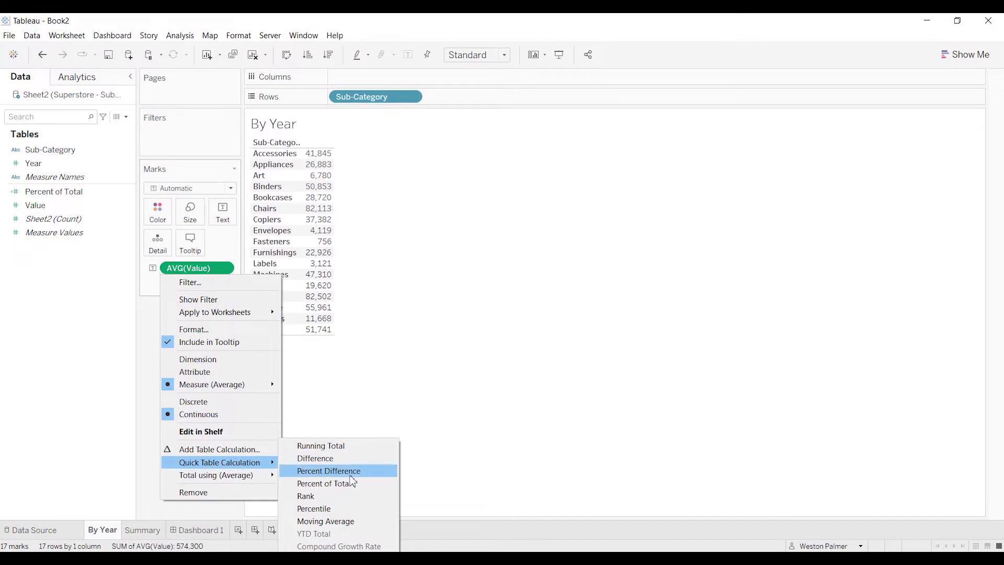
click(324, 483)
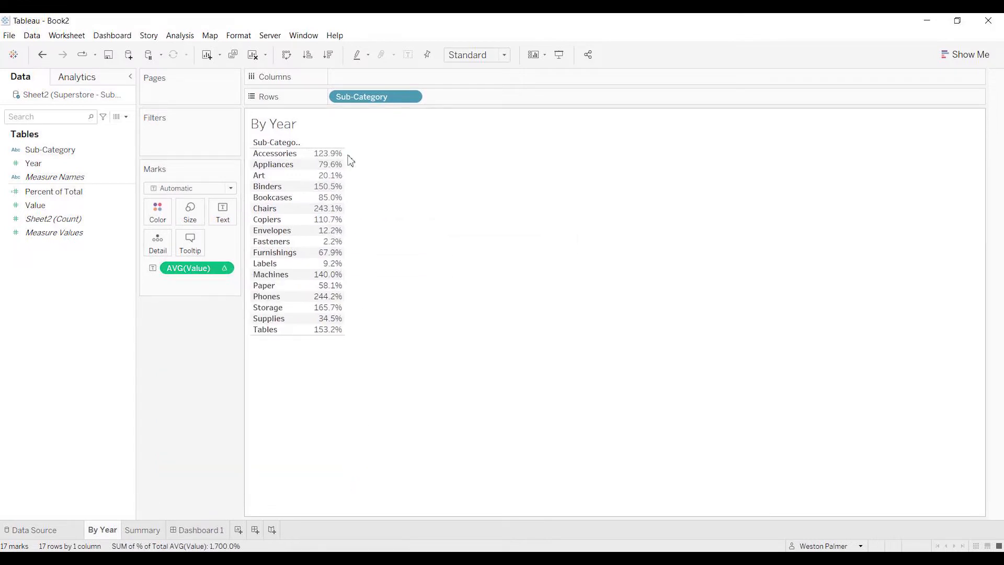
mouse_move(357, 339)
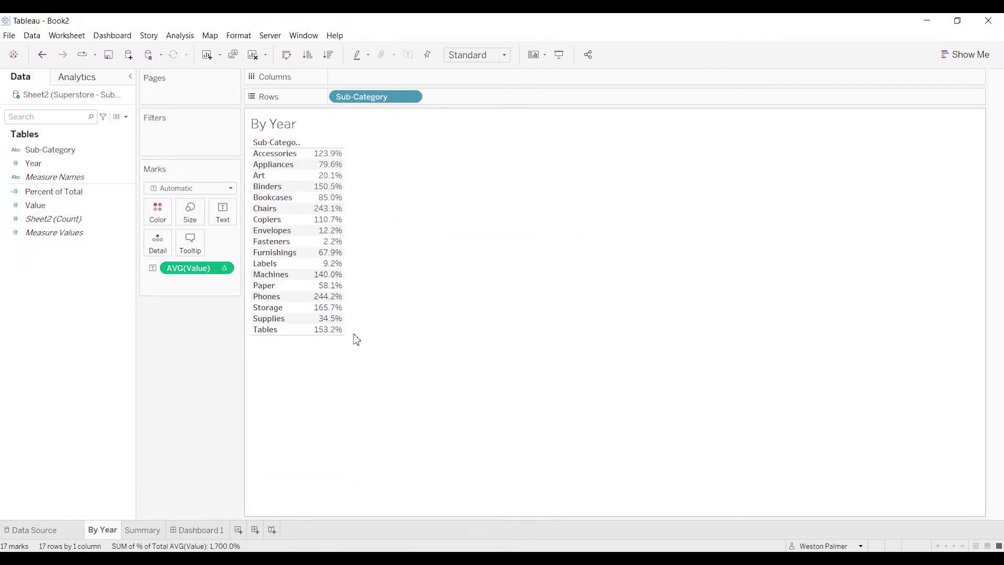
click(43, 55)
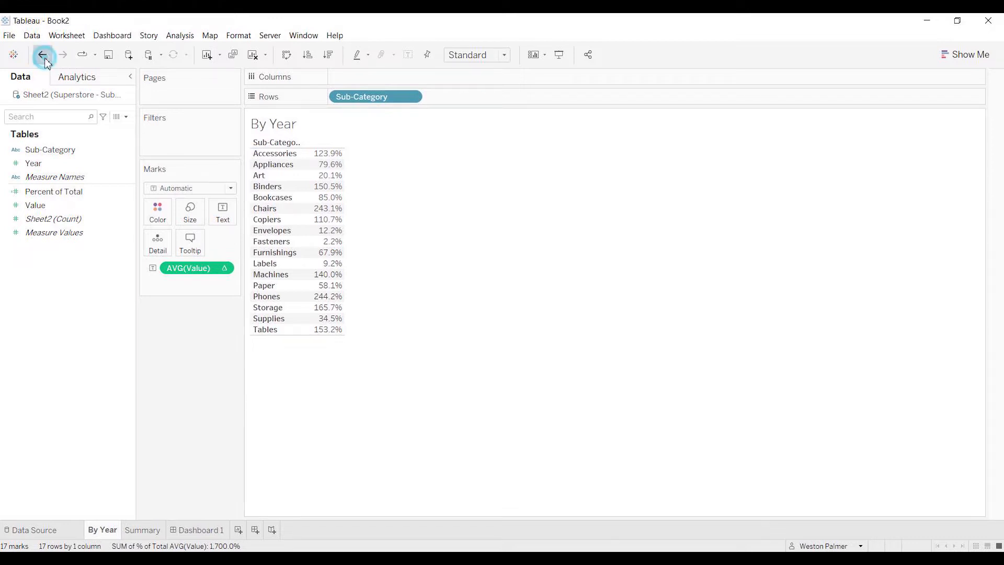
click(40, 55)
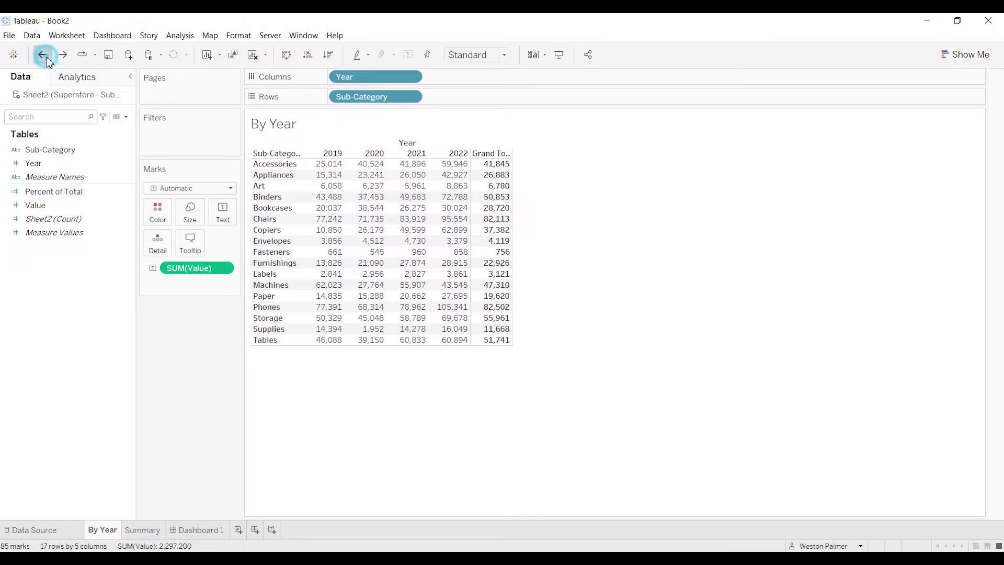
click(42, 54)
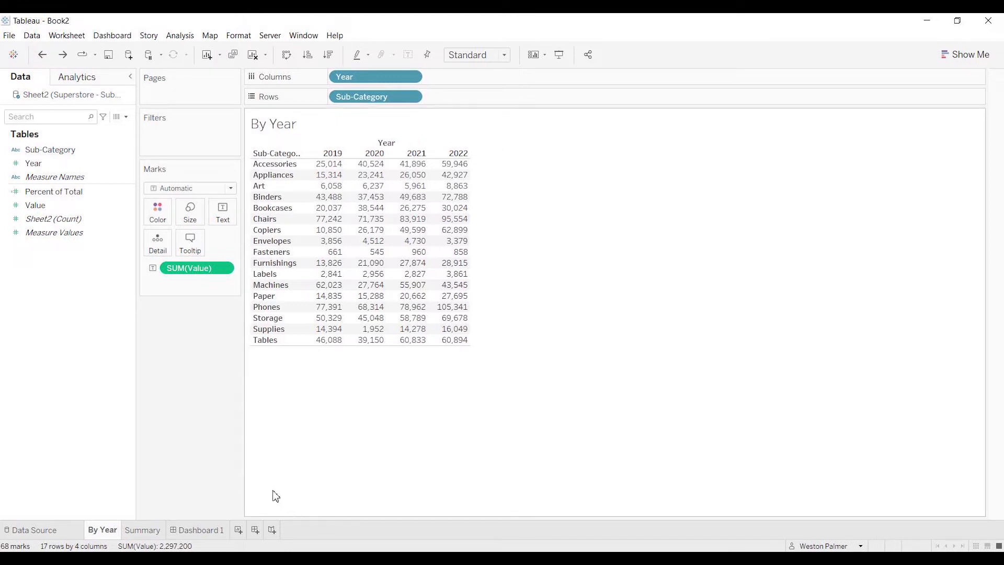
mouse_move(405, 420)
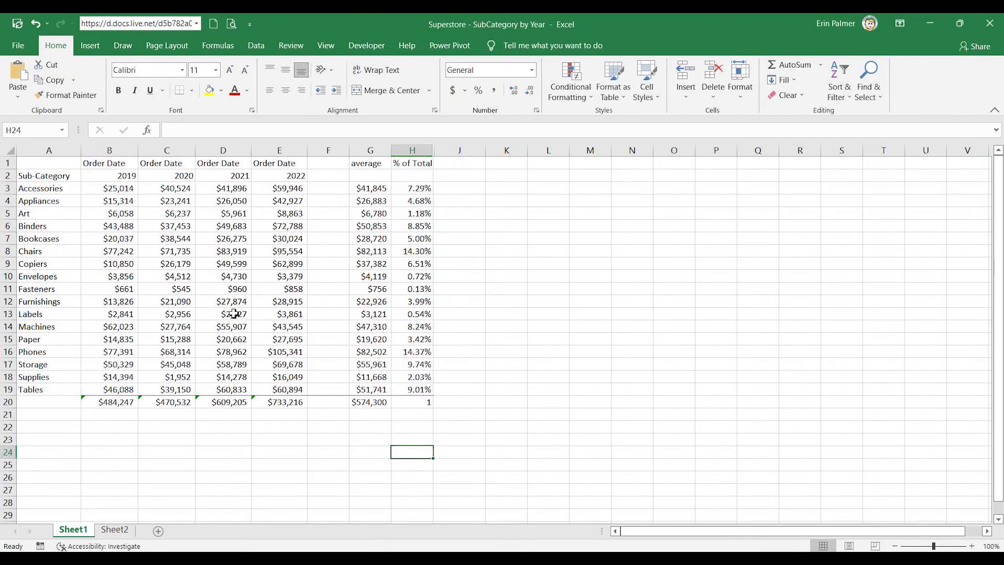
mouse_move(137, 189)
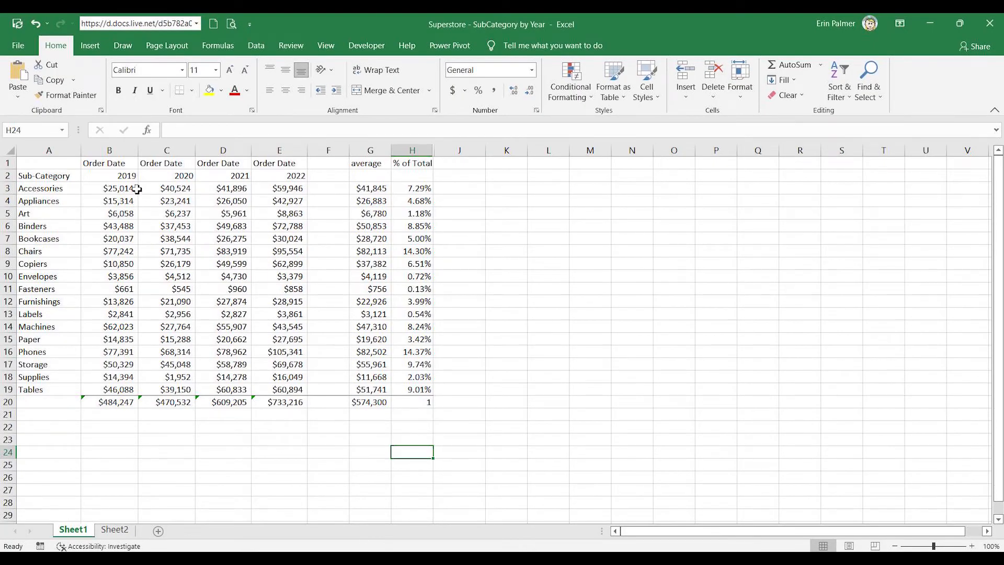
mouse_move(257, 388)
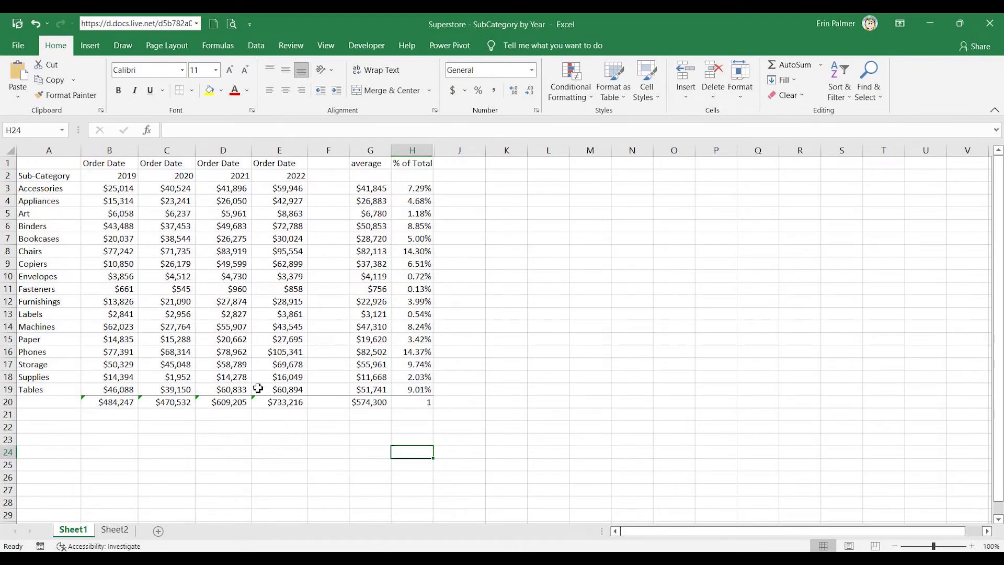
mouse_move(125, 291)
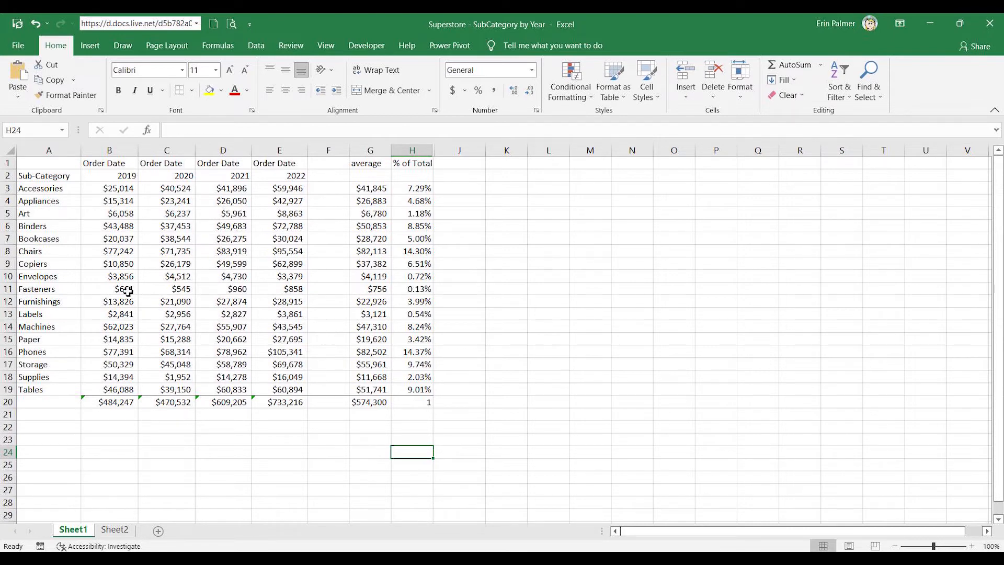
Inspect the 2019 total, the Accessories average formula, and the H3 percent-of-total formula
click(113, 416)
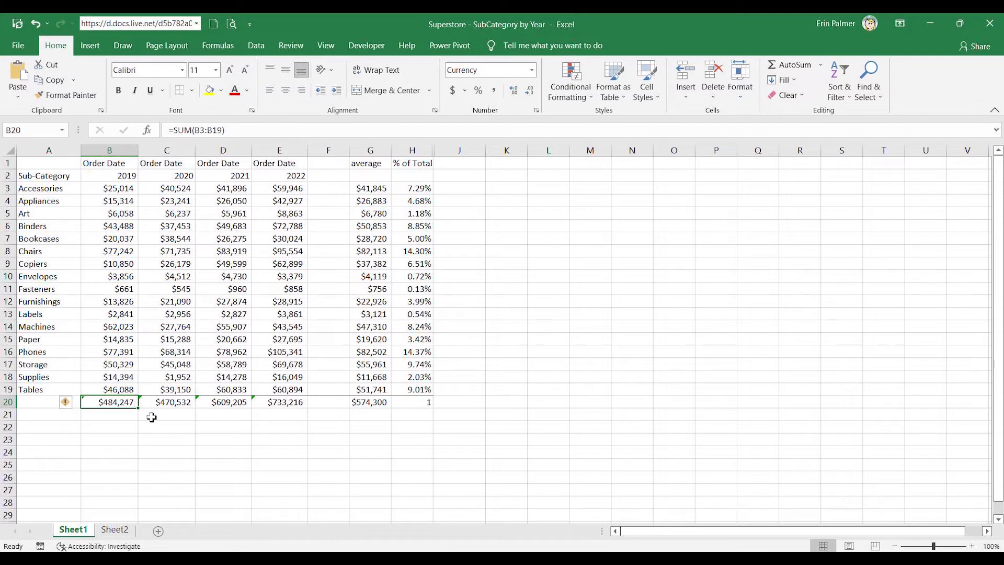
click(370, 188)
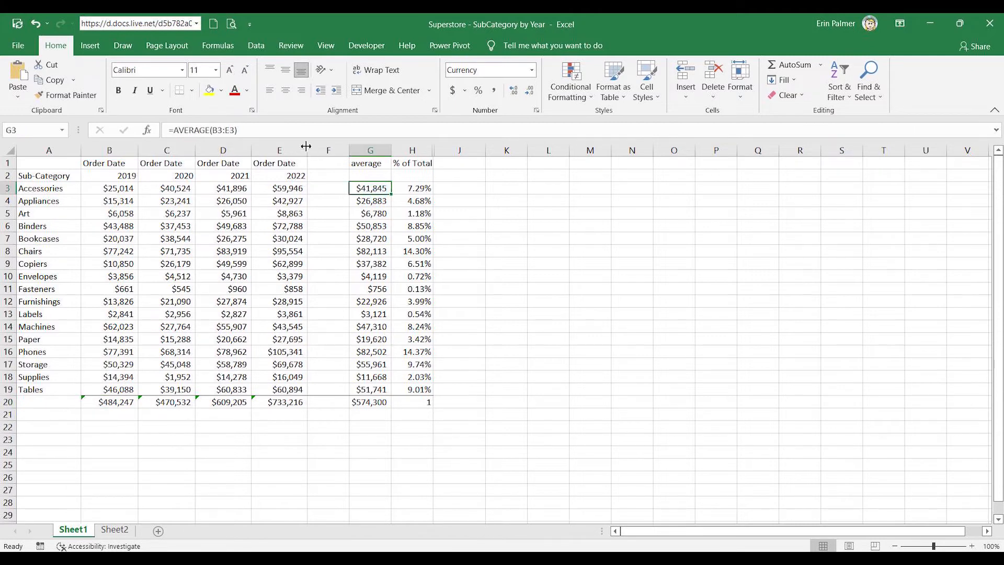
double_click(370, 188)
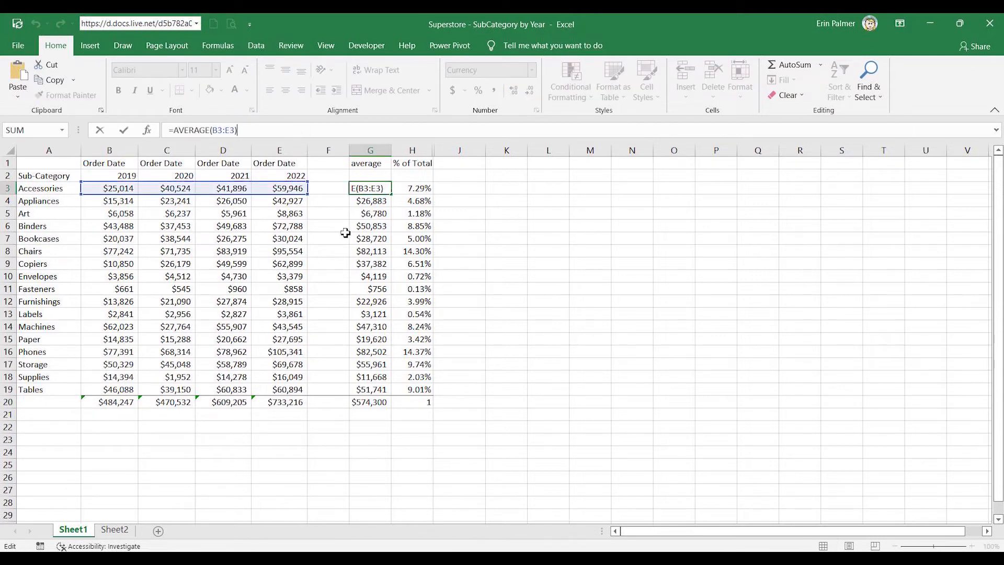
key(Enter)
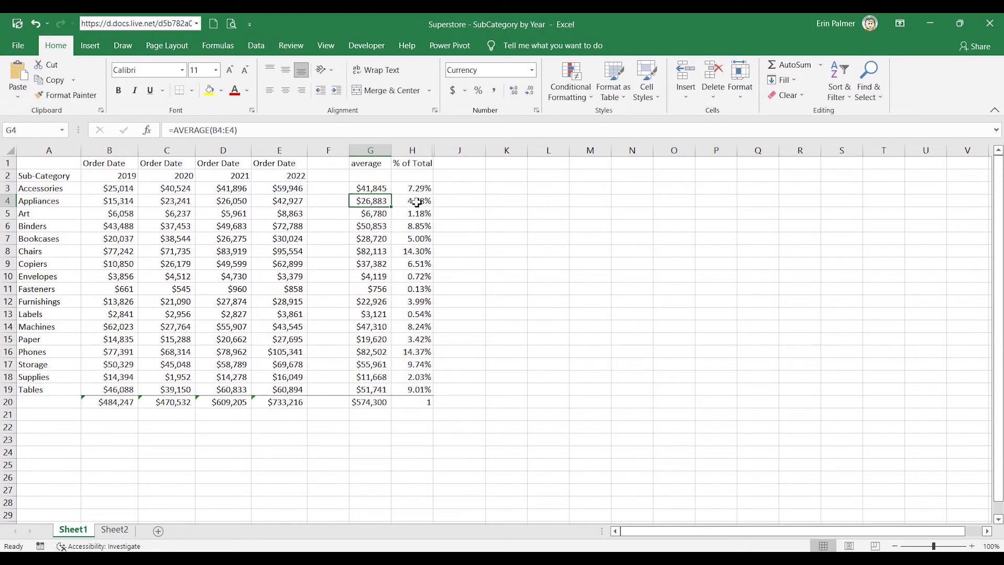
click(412, 188)
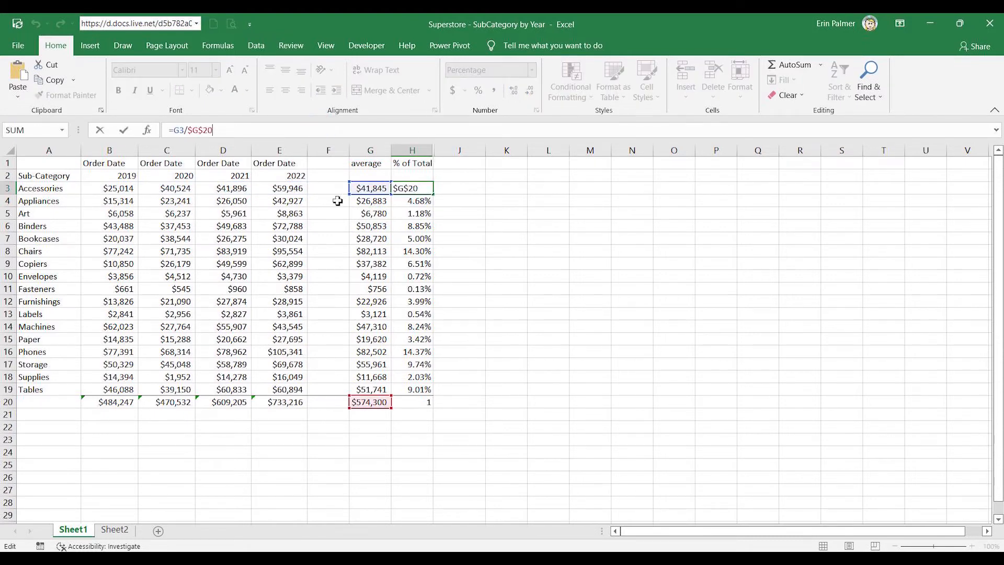
mouse_move(363, 415)
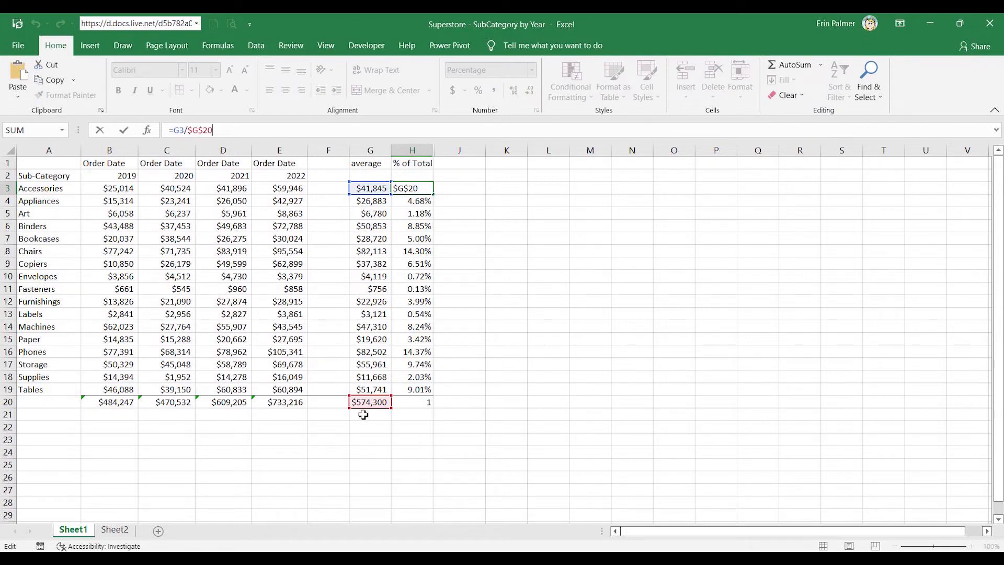
mouse_move(364, 410)
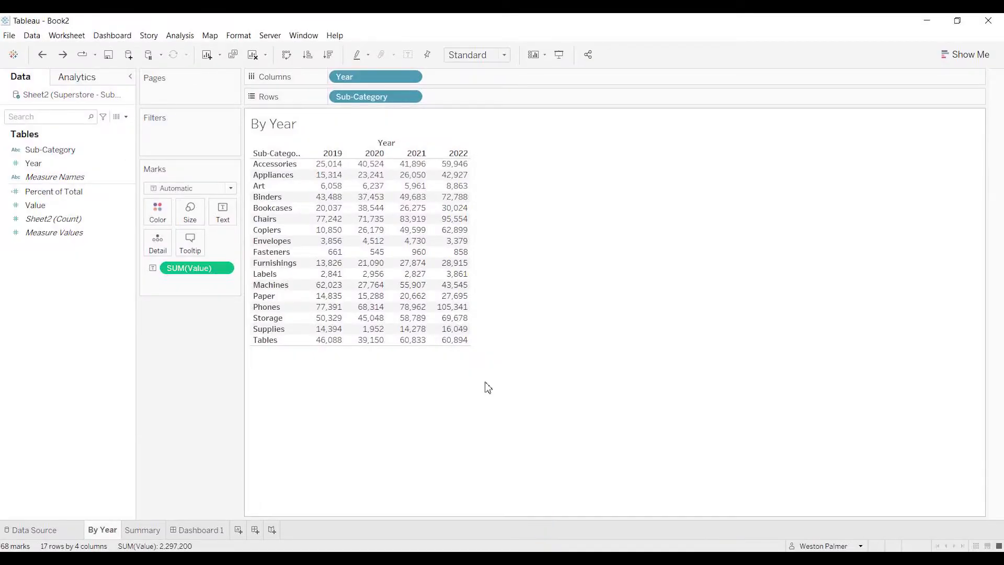
Switch to the Summary worksheet showing Avg. Value and % of Total per sub-category
click(142, 529)
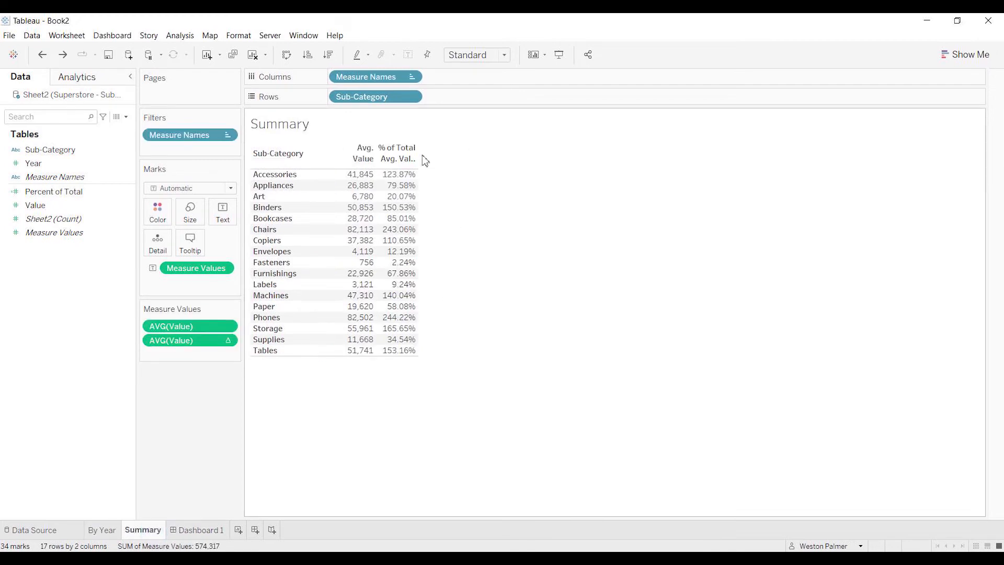
mouse_move(422, 179)
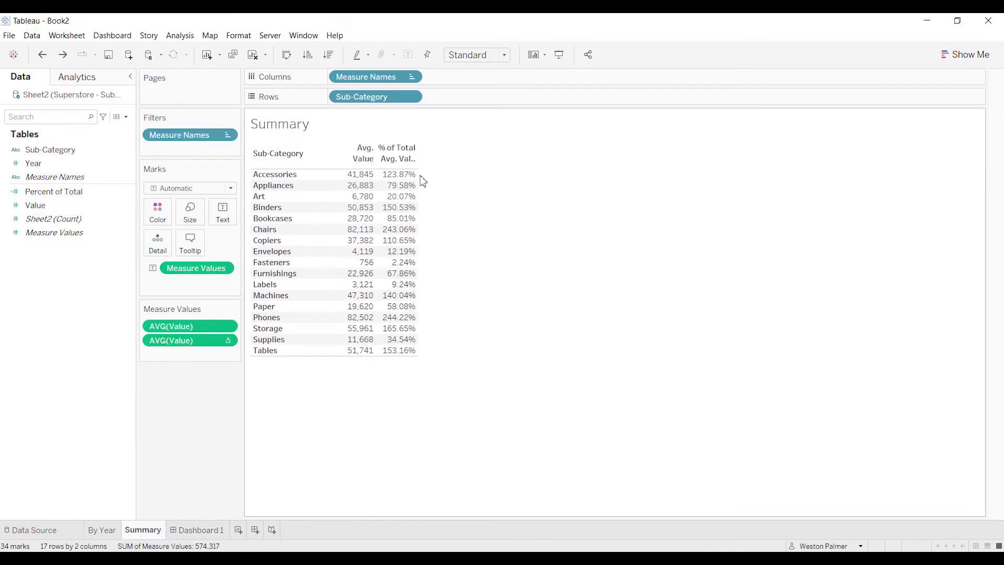
mouse_move(399, 178)
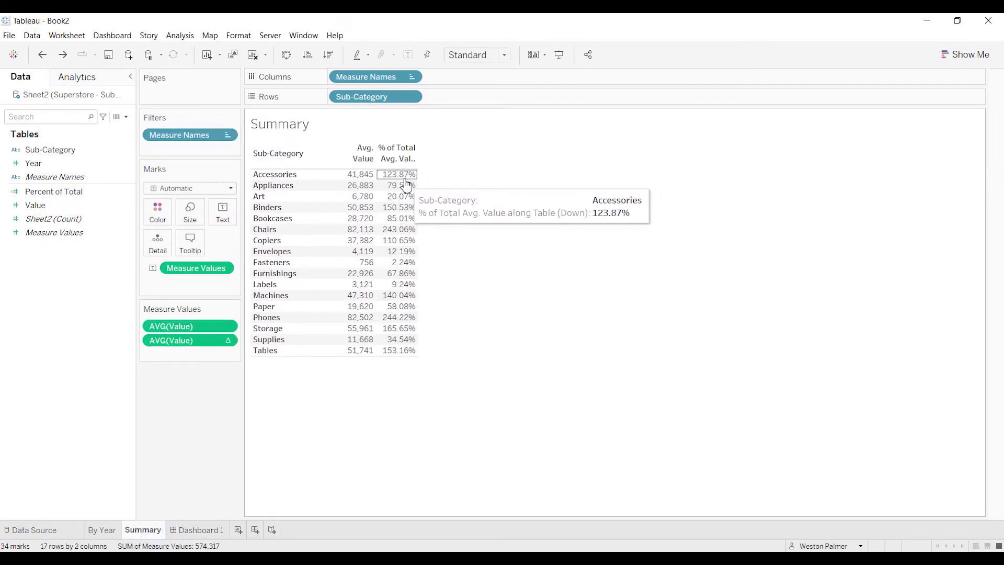
mouse_move(418, 180)
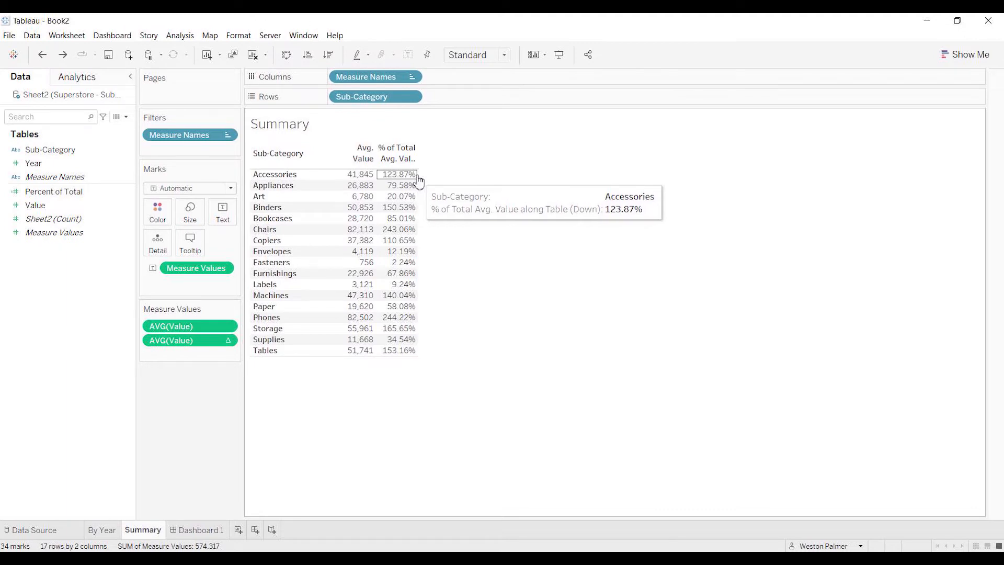
mouse_move(418, 213)
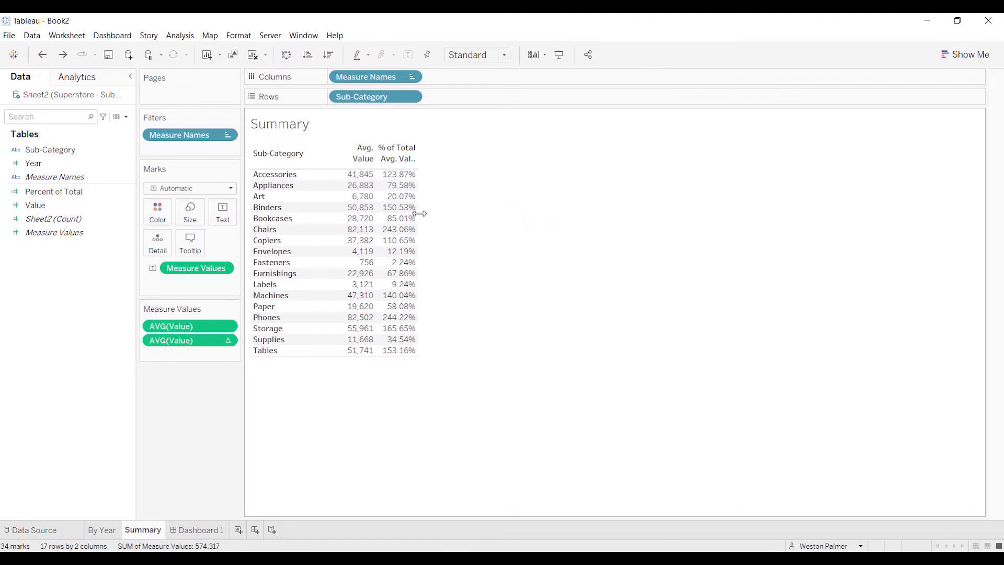
mouse_move(422, 220)
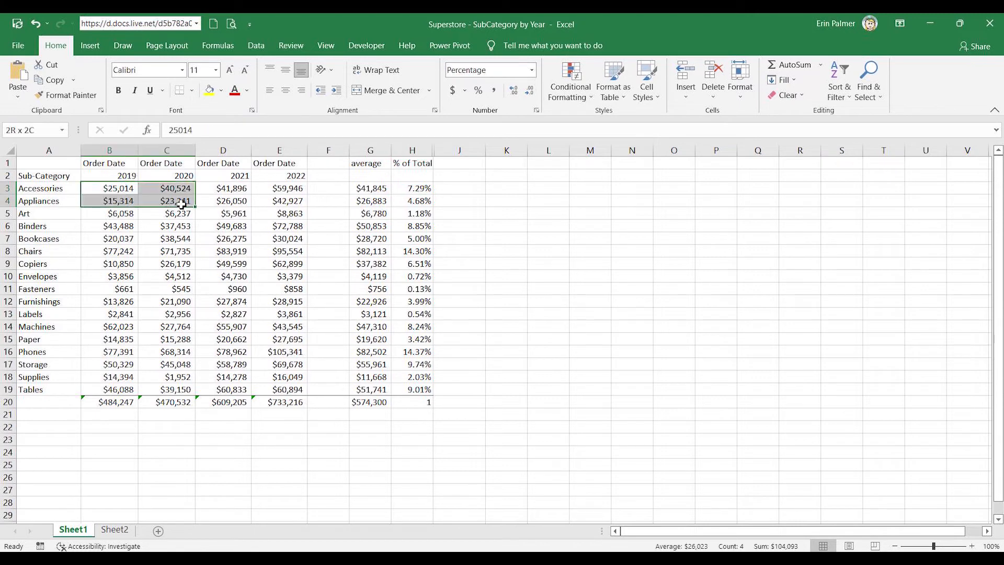
Select B3:C4 to read its status-bar sum, then bring Tableau Book2 back in front
drag(118, 188, 287, 377)
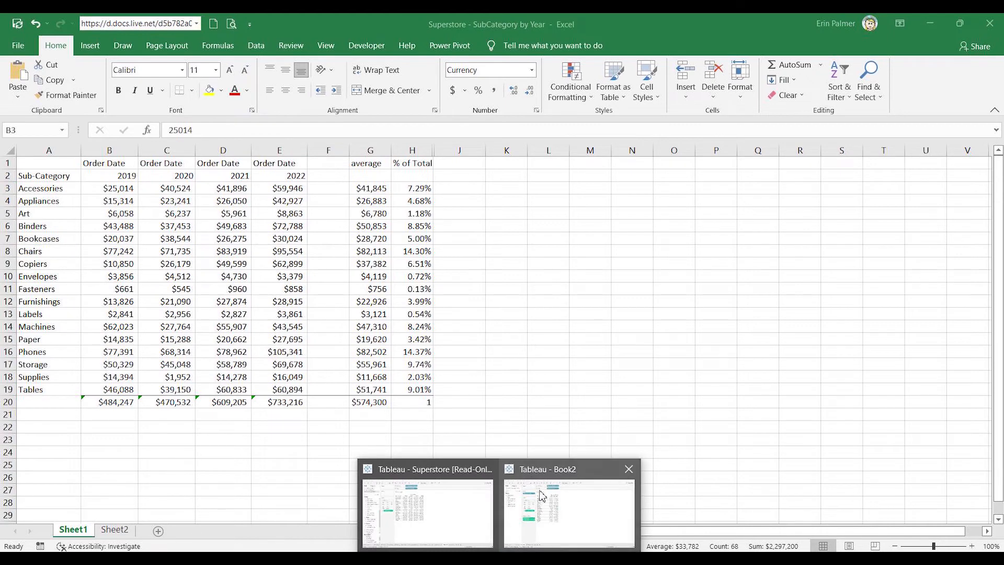
click(540, 497)
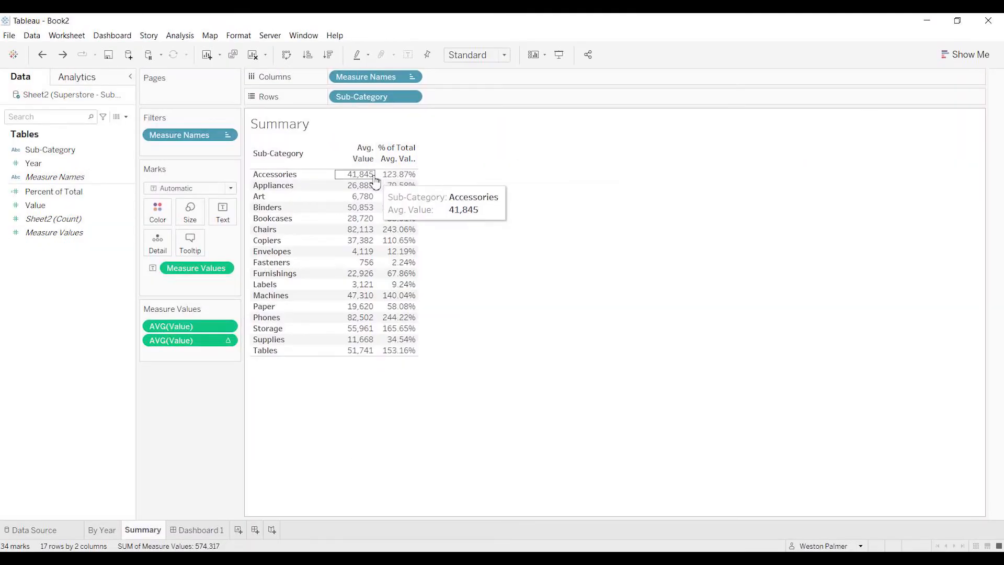
mouse_move(413, 179)
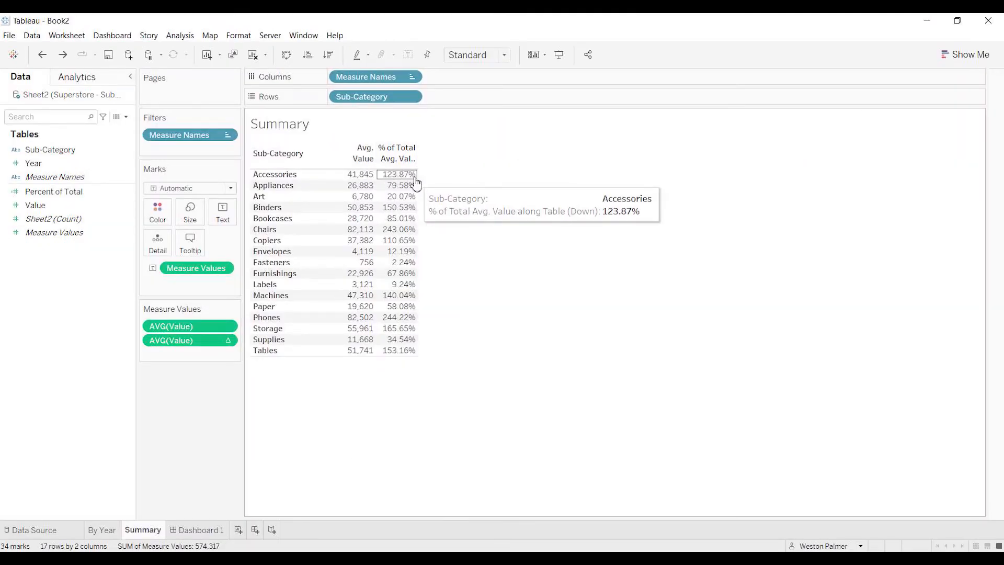
mouse_move(432, 180)
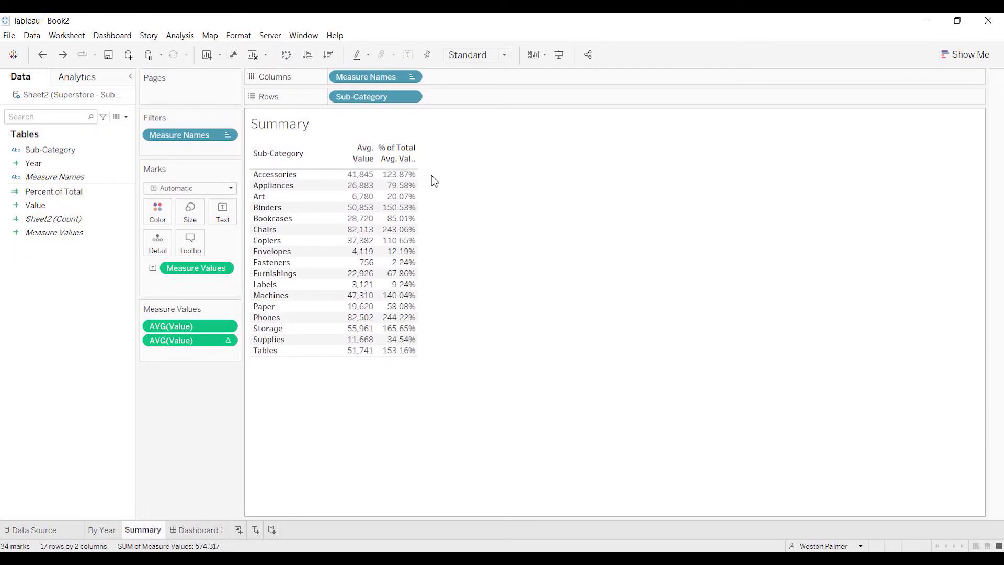
mouse_move(395, 174)
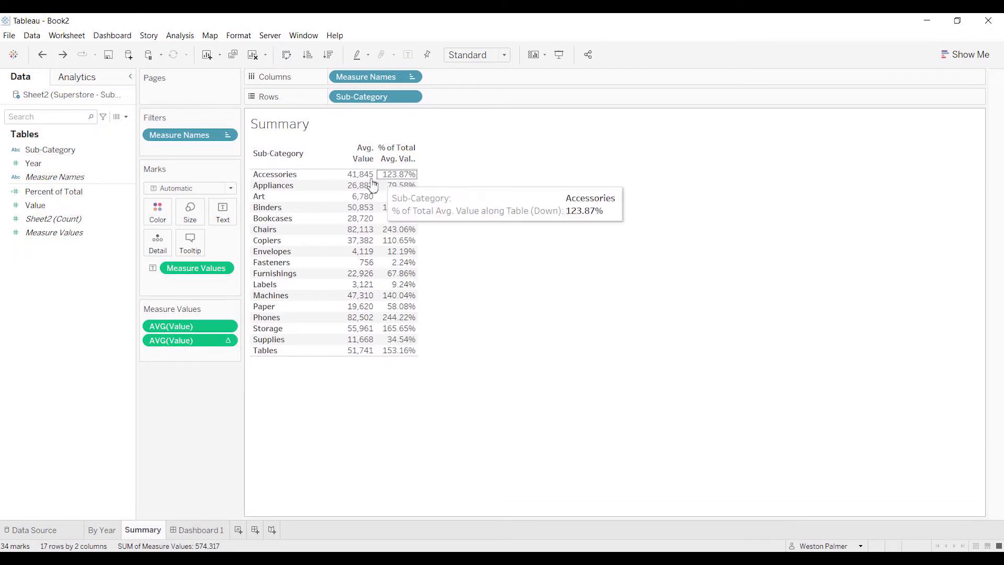
mouse_move(355, 187)
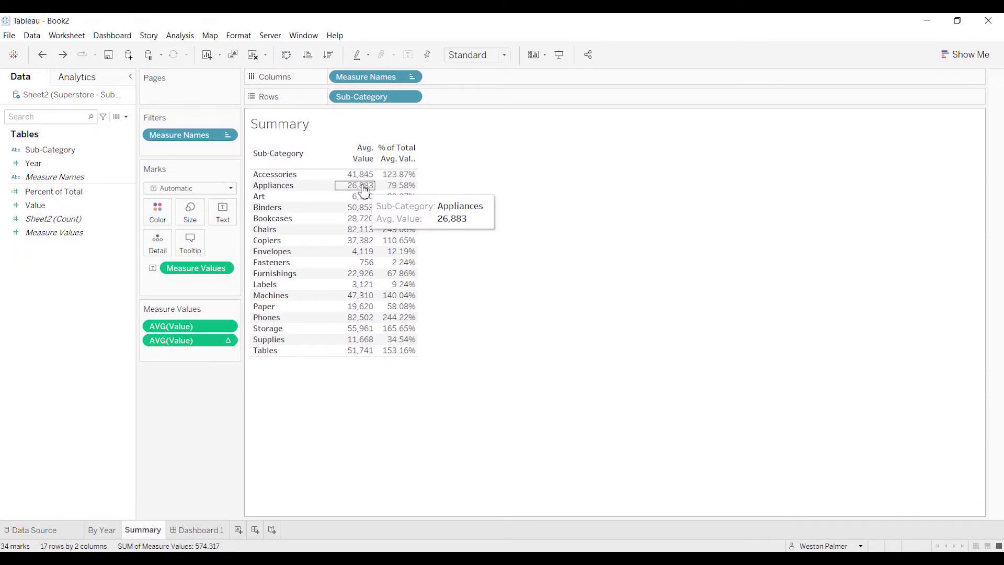
mouse_move(417, 414)
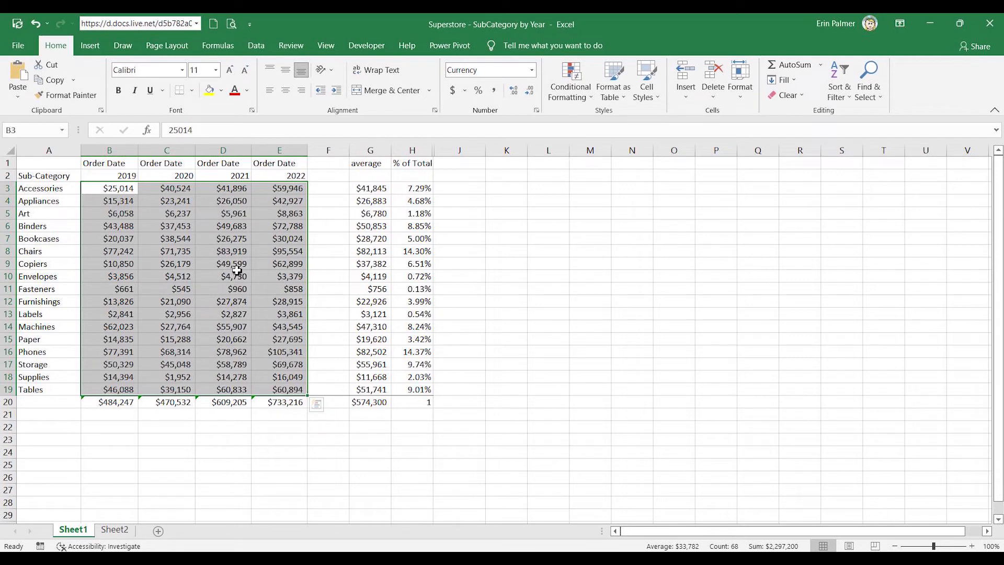
mouse_move(300, 259)
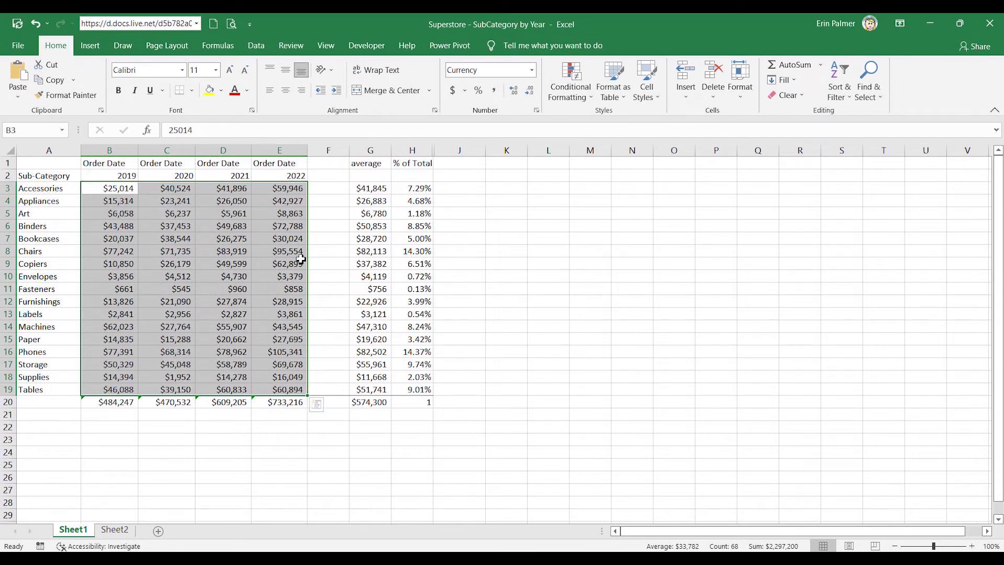
mouse_move(286, 330)
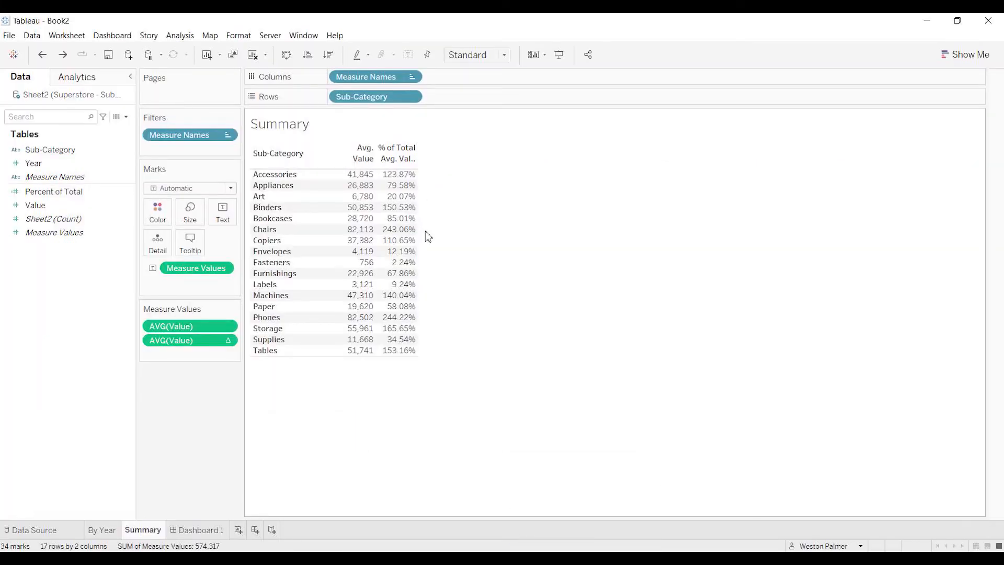
mouse_move(423, 375)
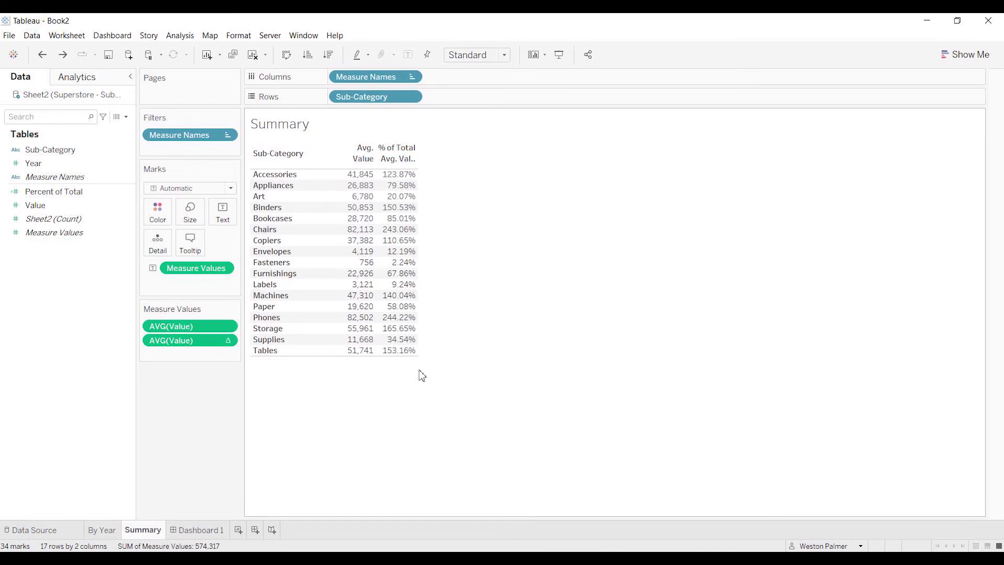
click(53, 191)
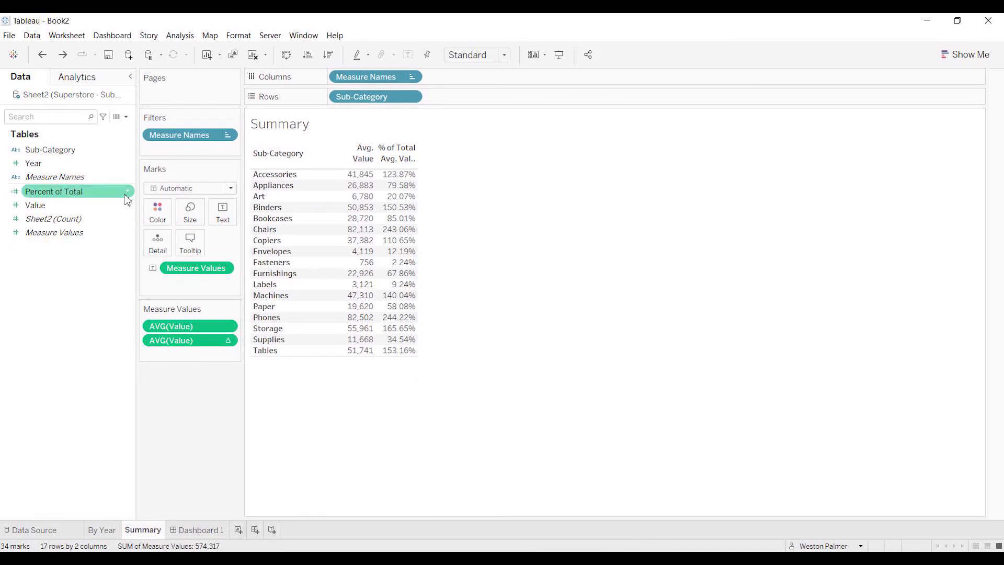
right_click(54, 191)
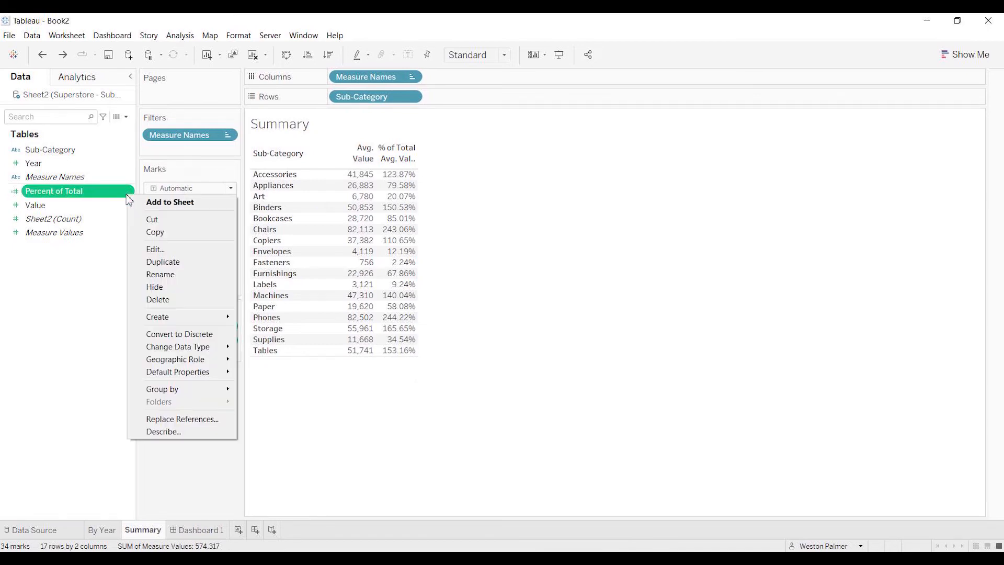
click(155, 249)
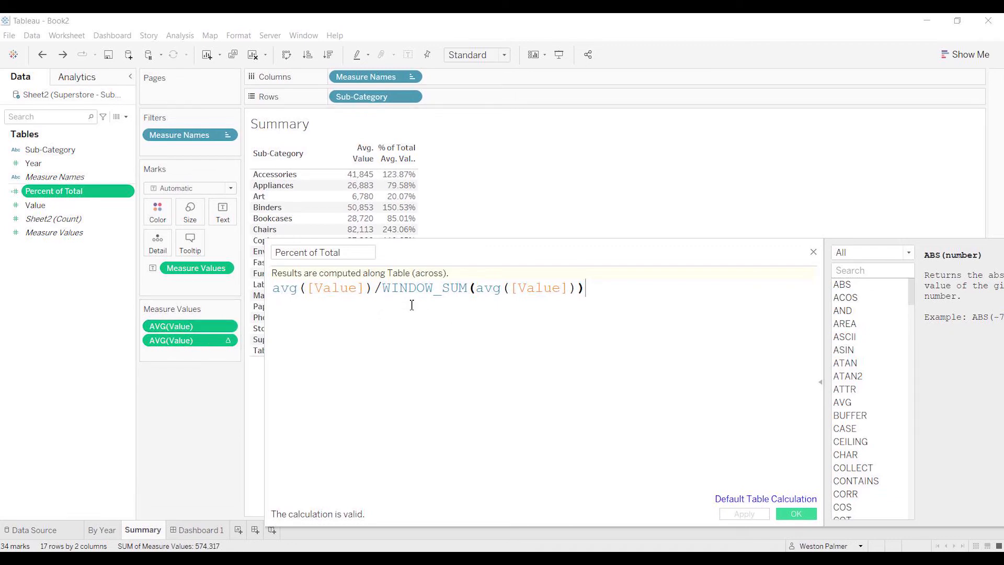
mouse_move(561, 251)
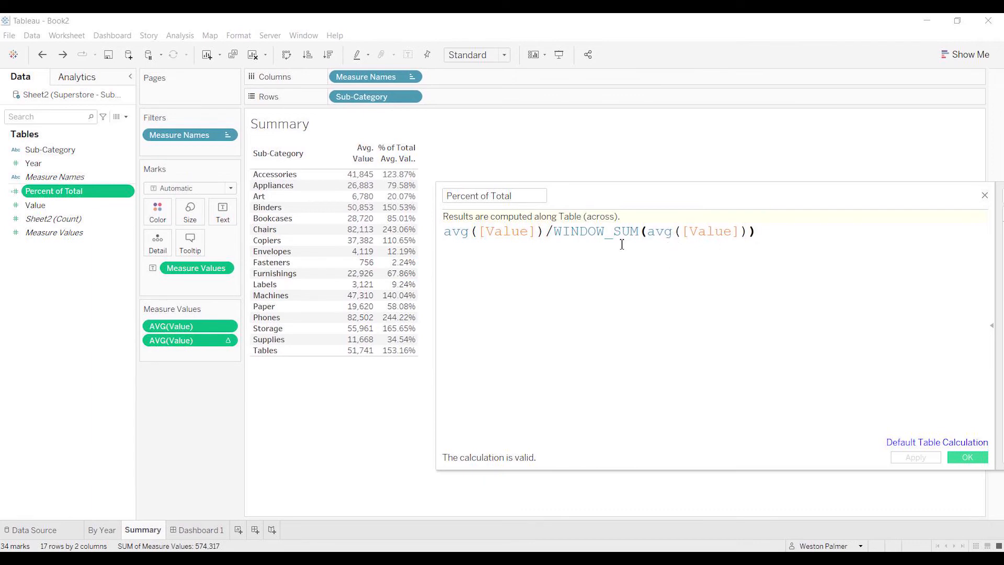
mouse_move(337, 299)
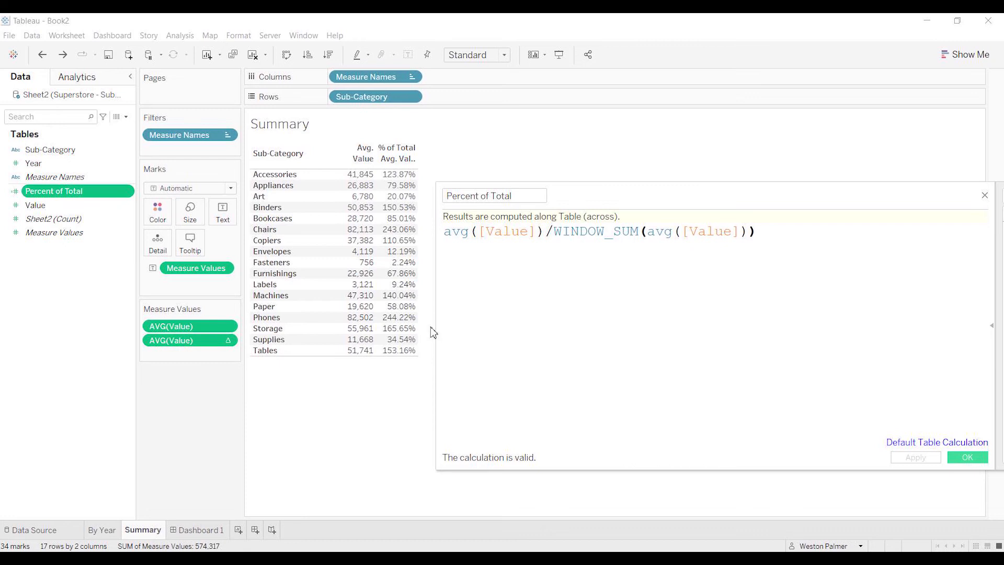
click(967, 458)
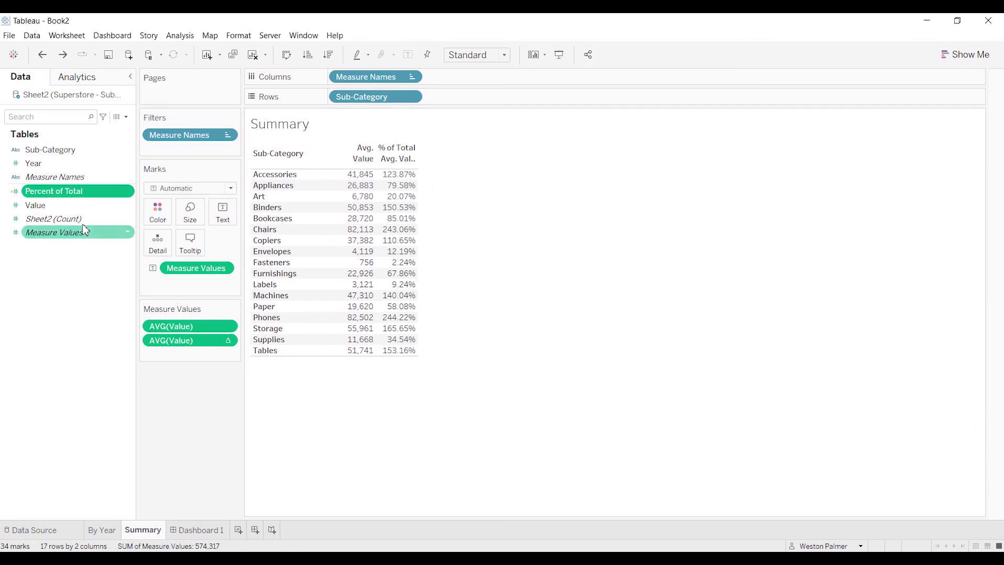
Drag the Percent of Total field into Measure Values as a third column and reopen its formula
drag(53, 191, 160, 363)
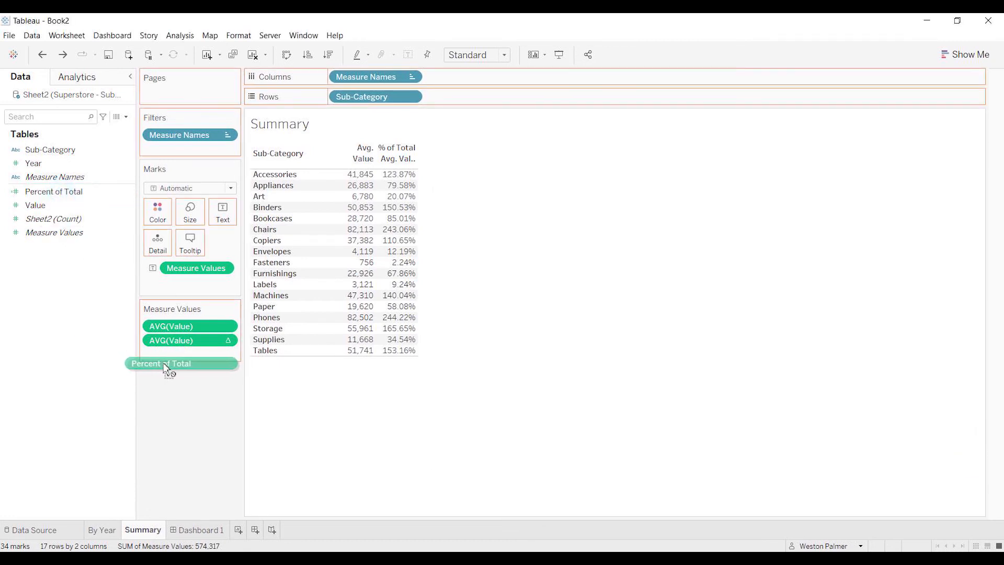
drag(162, 363, 189, 355)
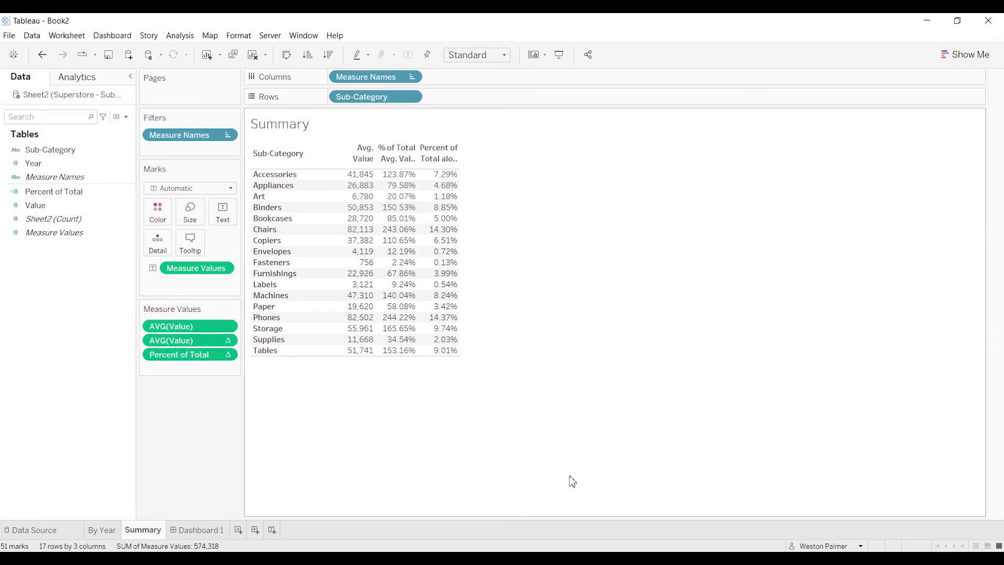
mouse_move(479, 260)
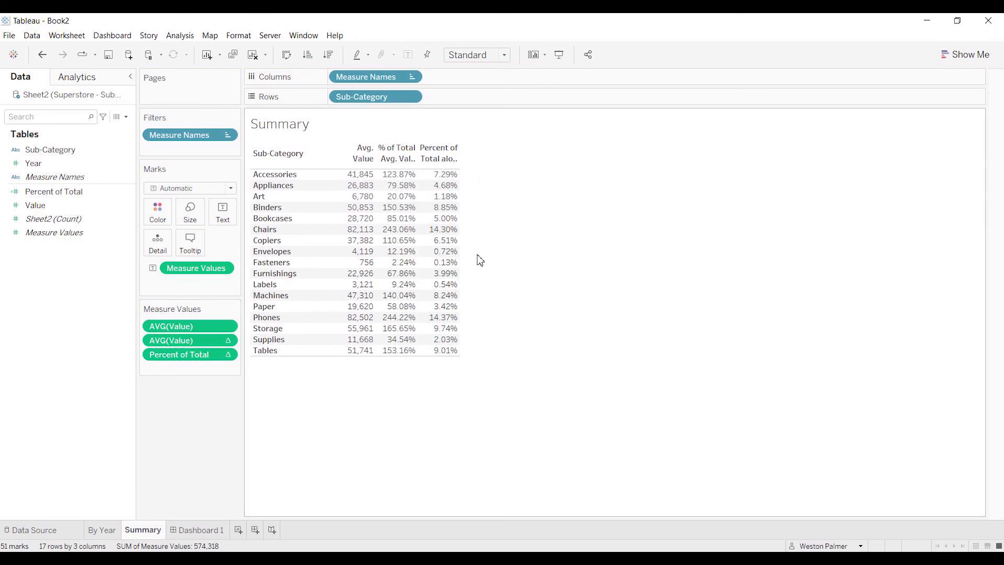
mouse_move(460, 364)
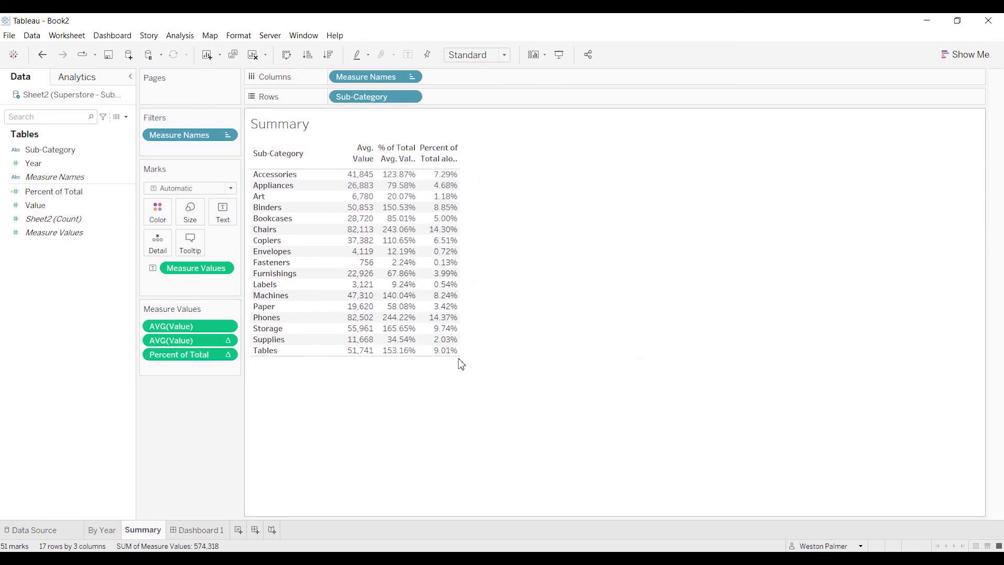
mouse_move(467, 376)
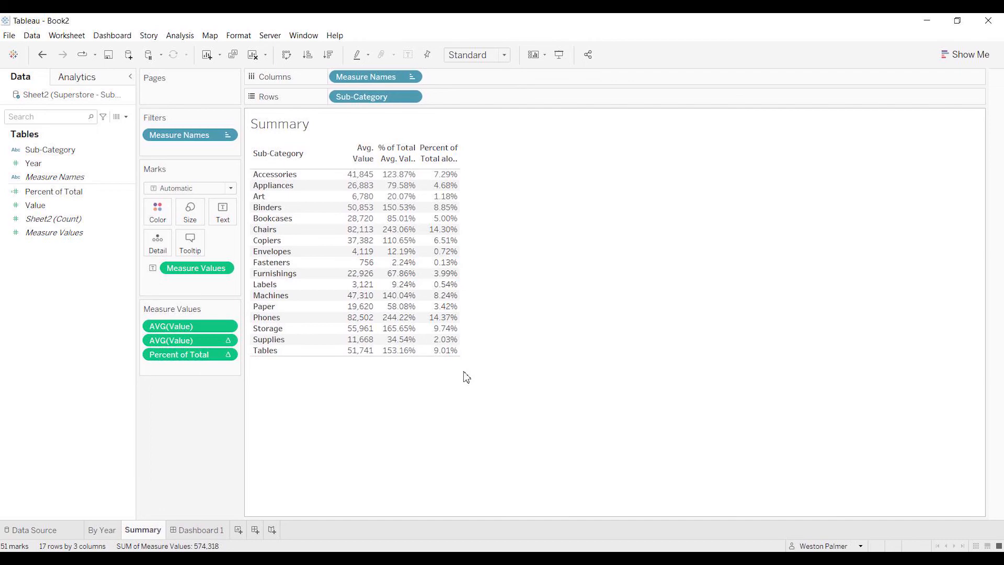
click(54, 192)
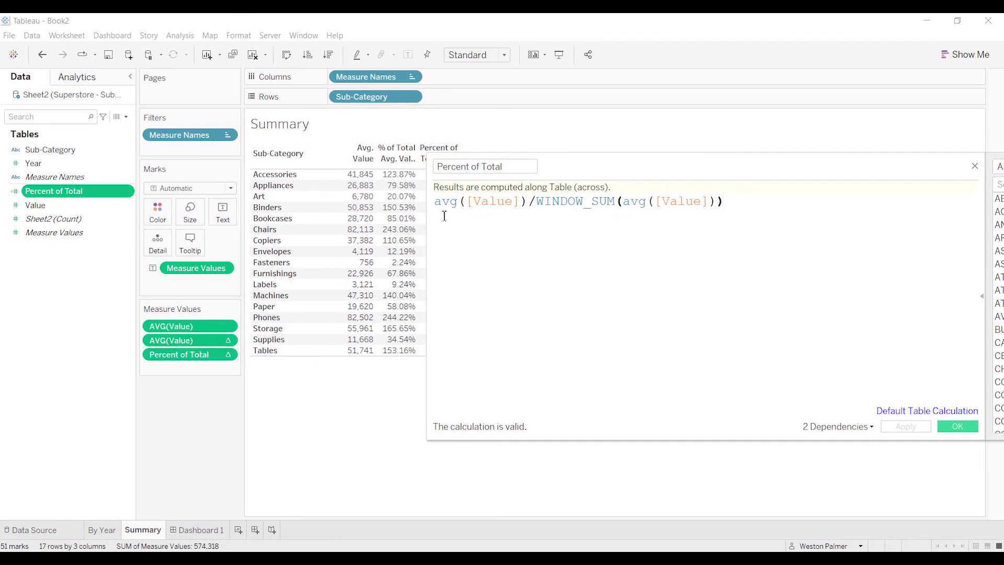
mouse_move(538, 245)
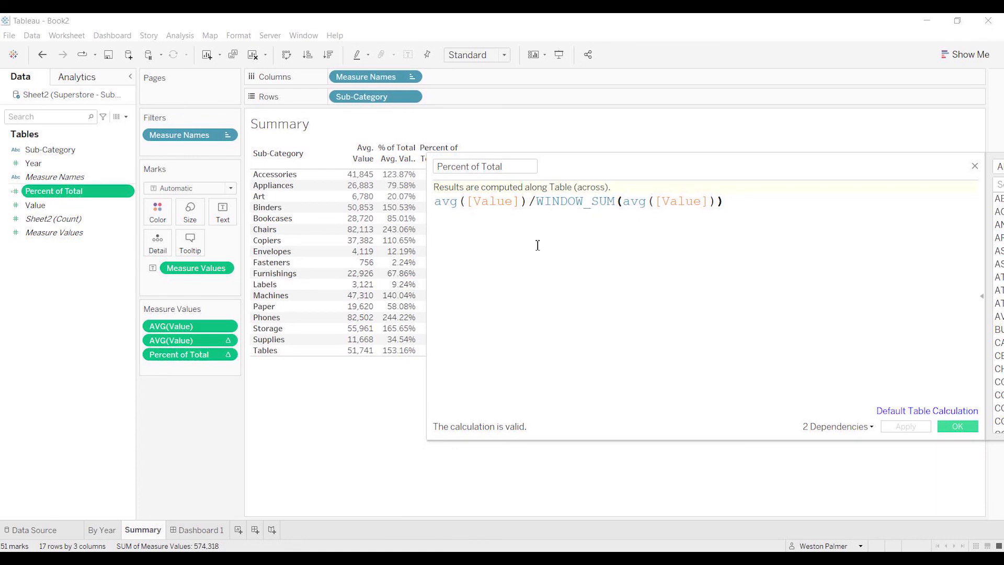